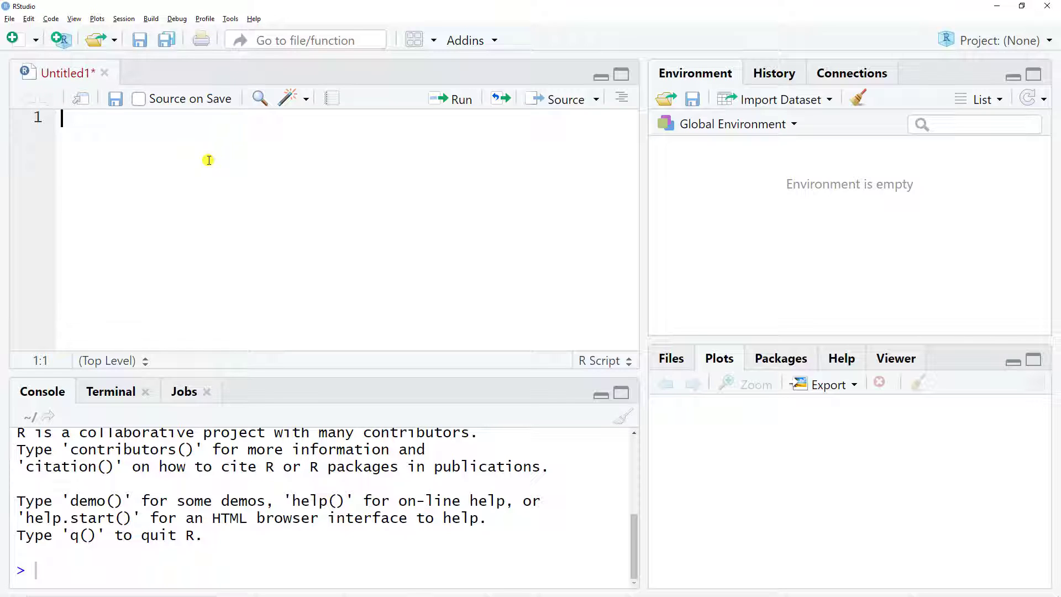
- Begin the new script with the comment '#get data' on line 1
type("#g")
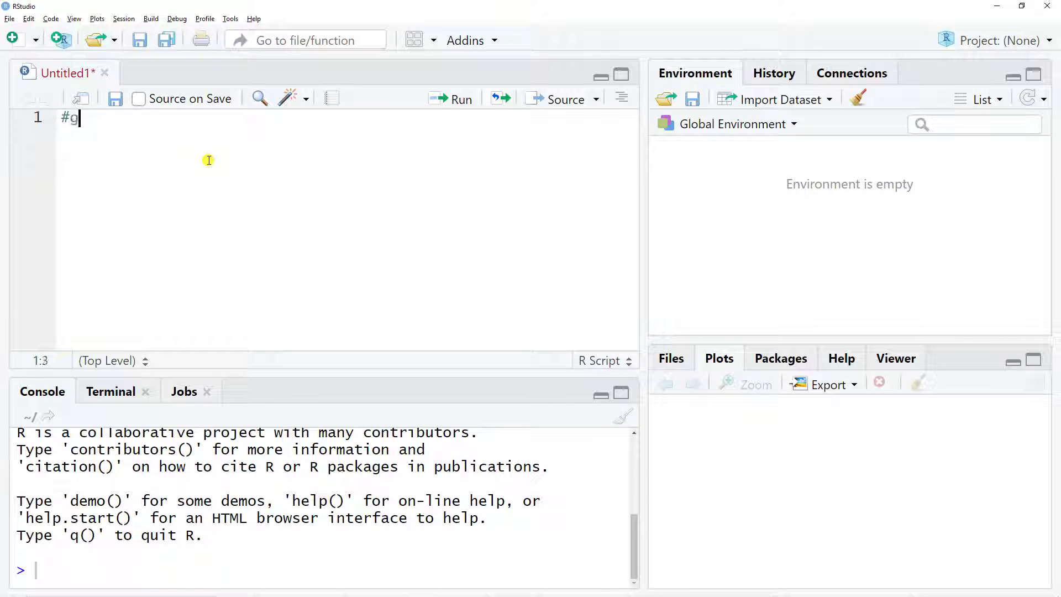
type("et data")
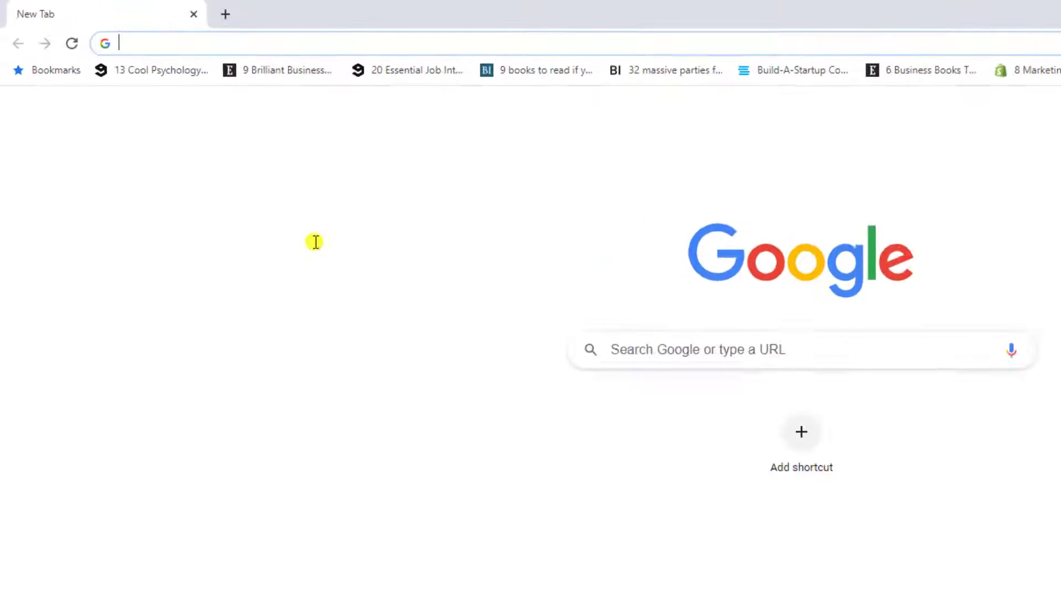
- Load the raw Prophet example CSV from tinyurl.com/fbprophet in the browser
type("tinyurl")
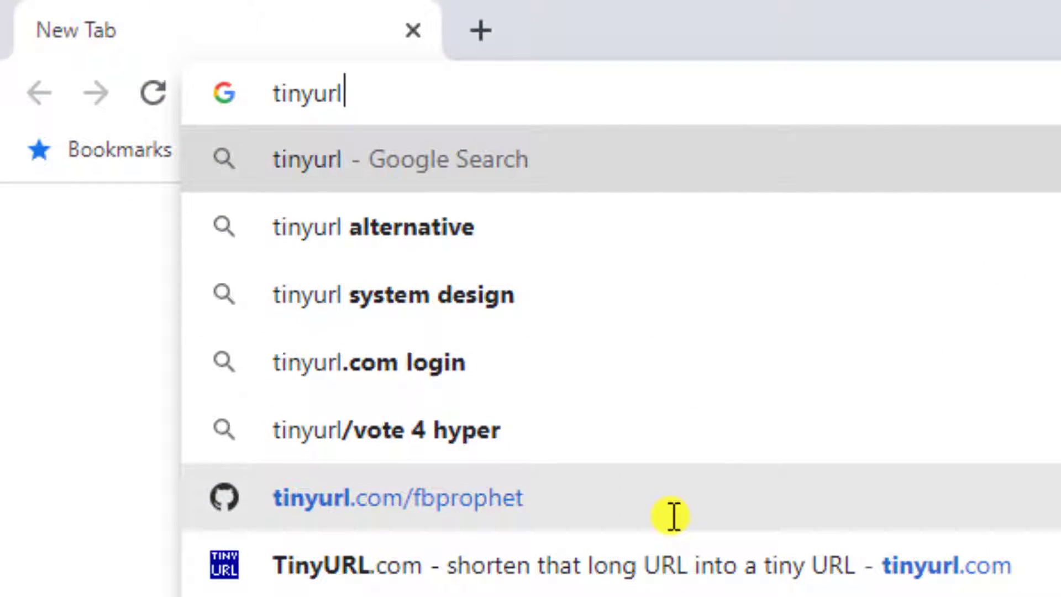
type(".com")
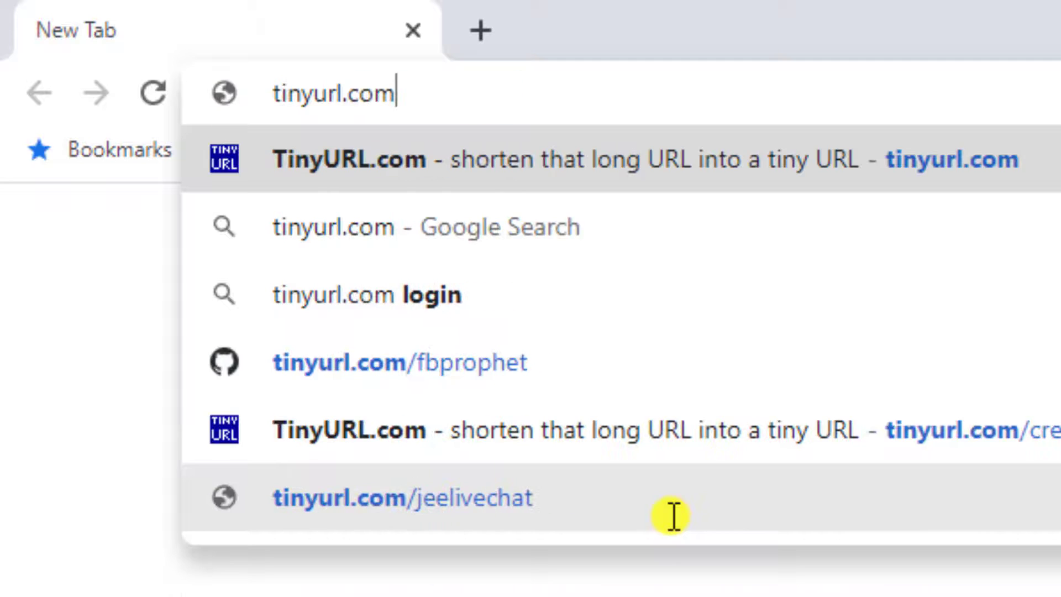
type("/")
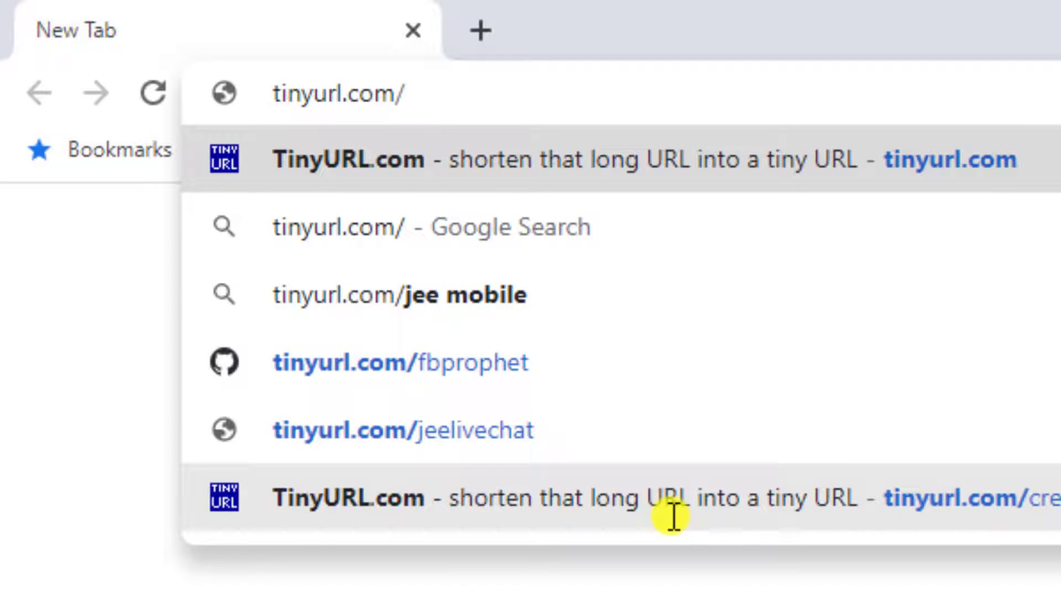
type("fbproph")
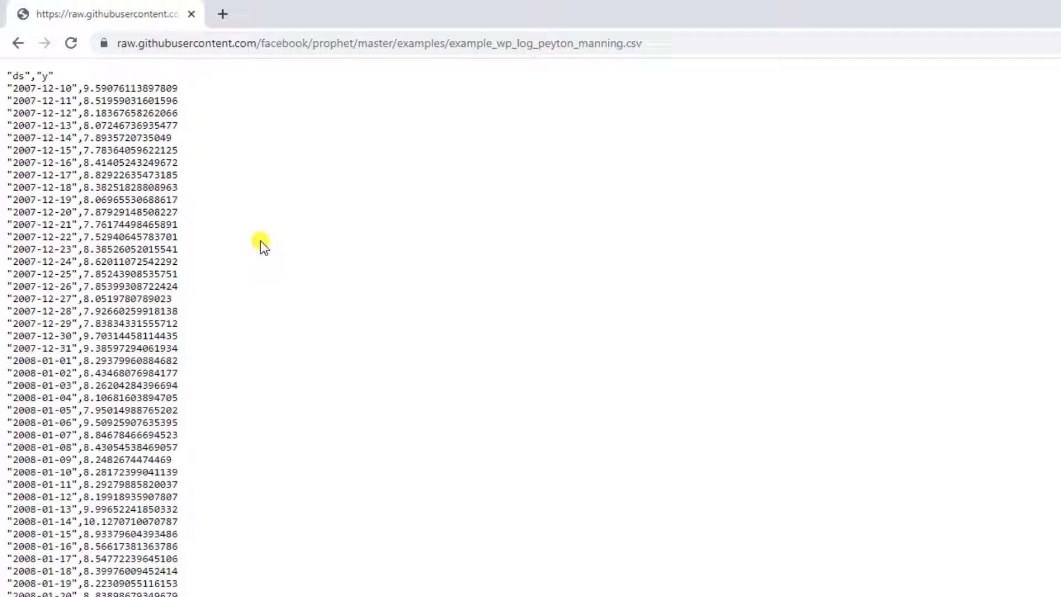
- Save the Peyton Manning CSV page to the Desktop as a file named df
right_click(262, 245)
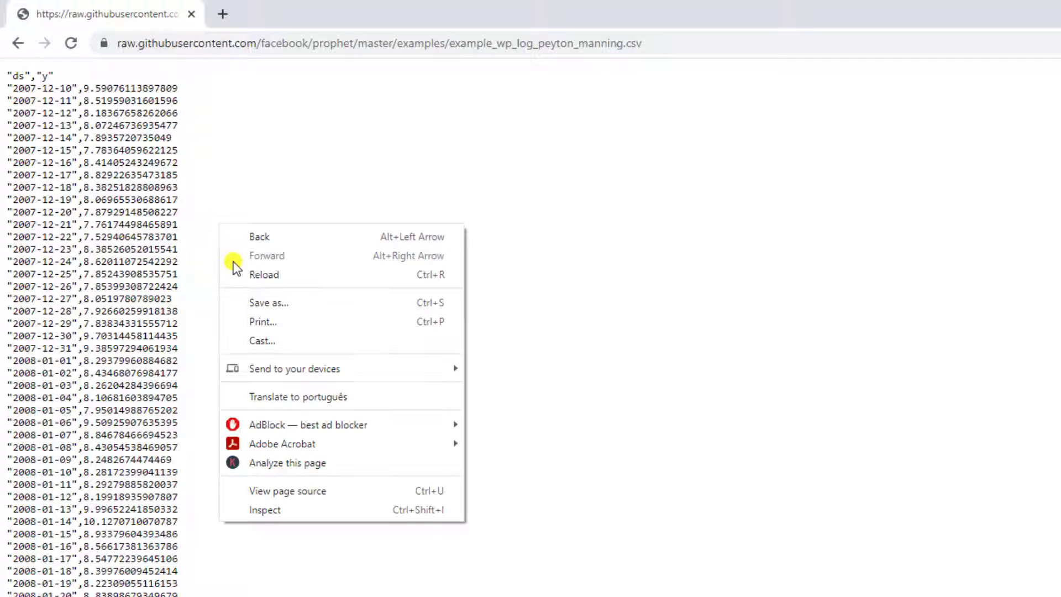
left_click(269, 303)
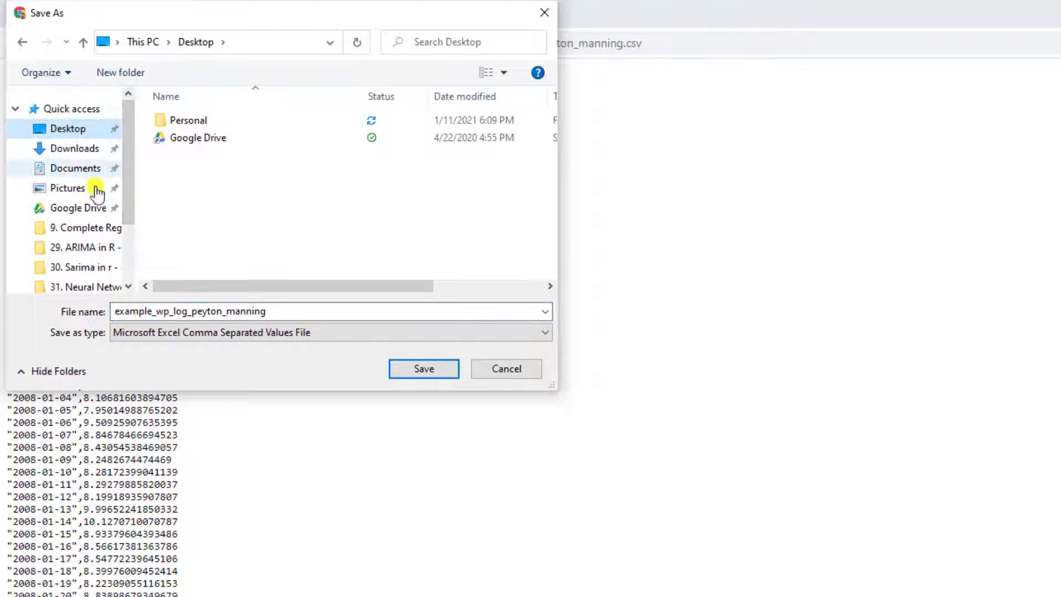
type("d")
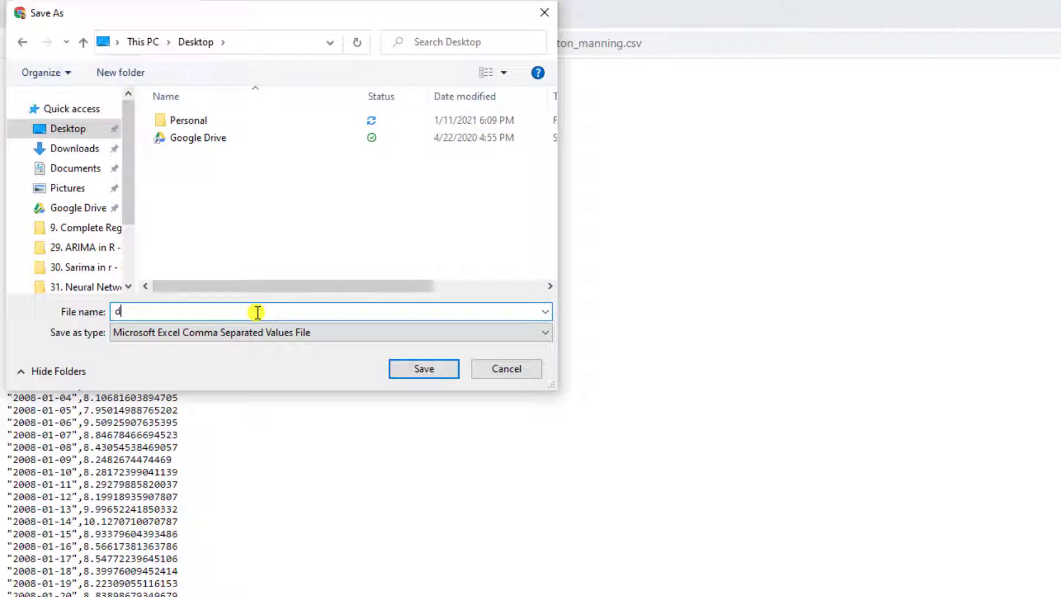
type("f")
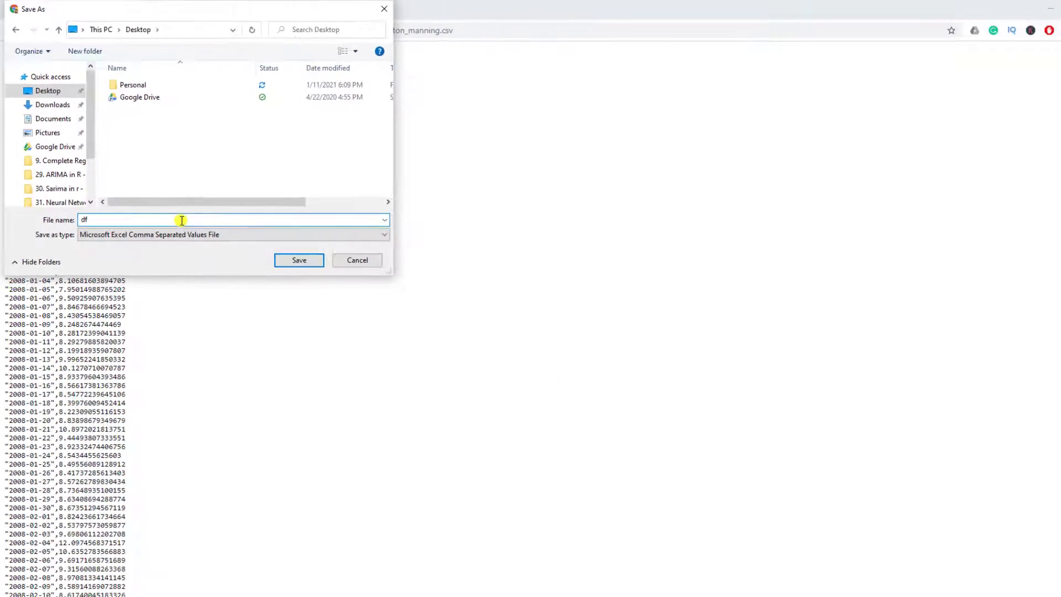
left_click(298, 259)
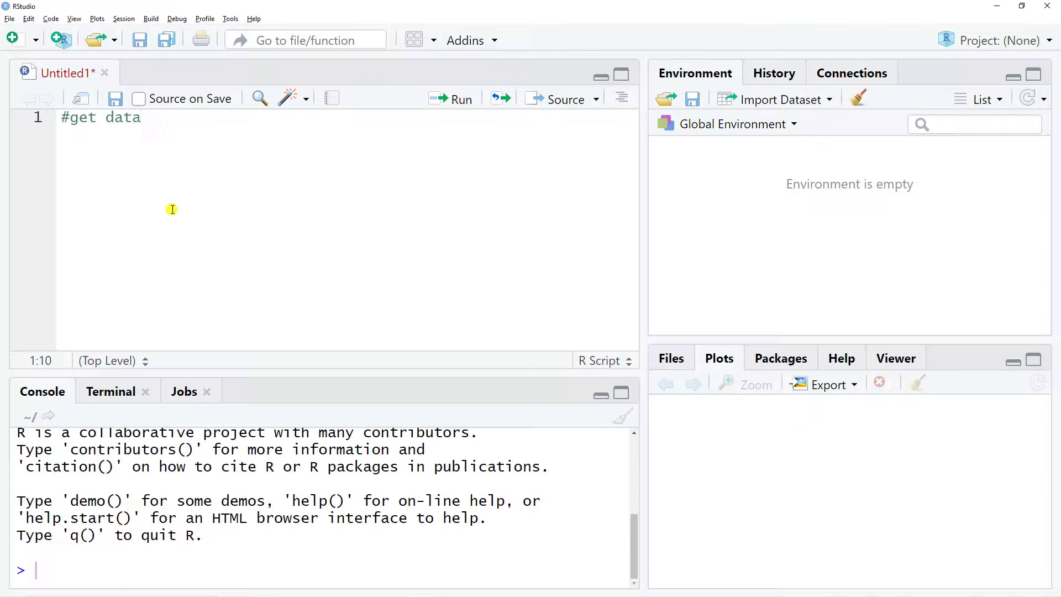
- Set the working directory to the Desktop folder and list its files, showing df.csv
key("Return")
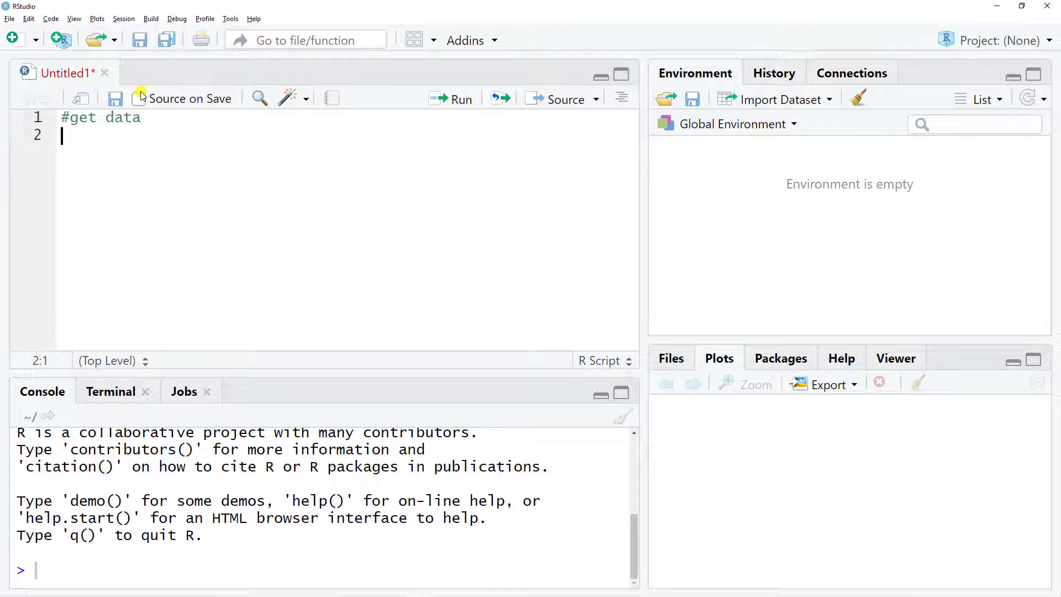
left_click(123, 19)
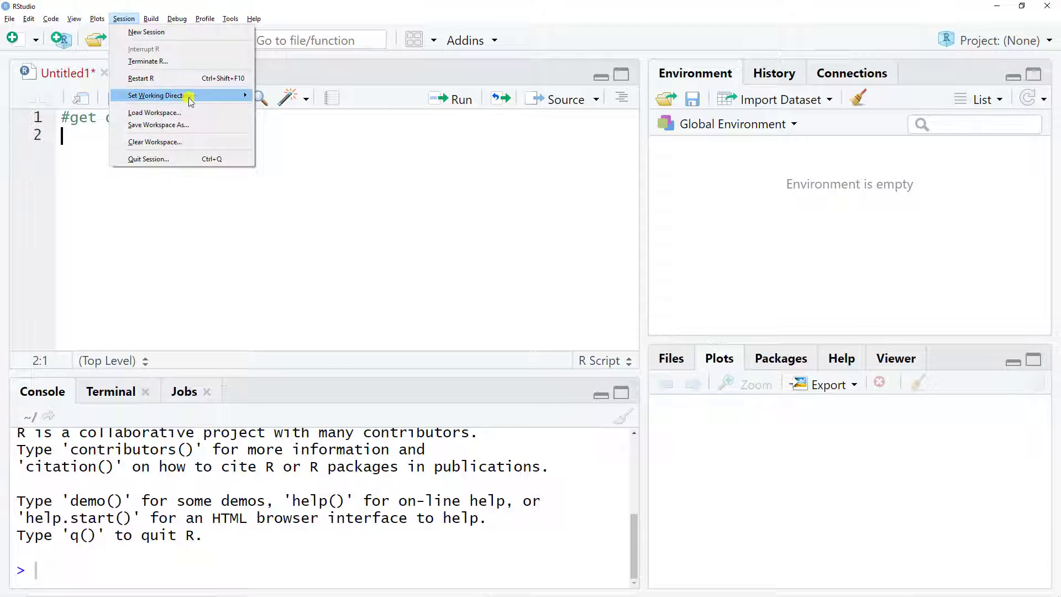
left_click(156, 95)
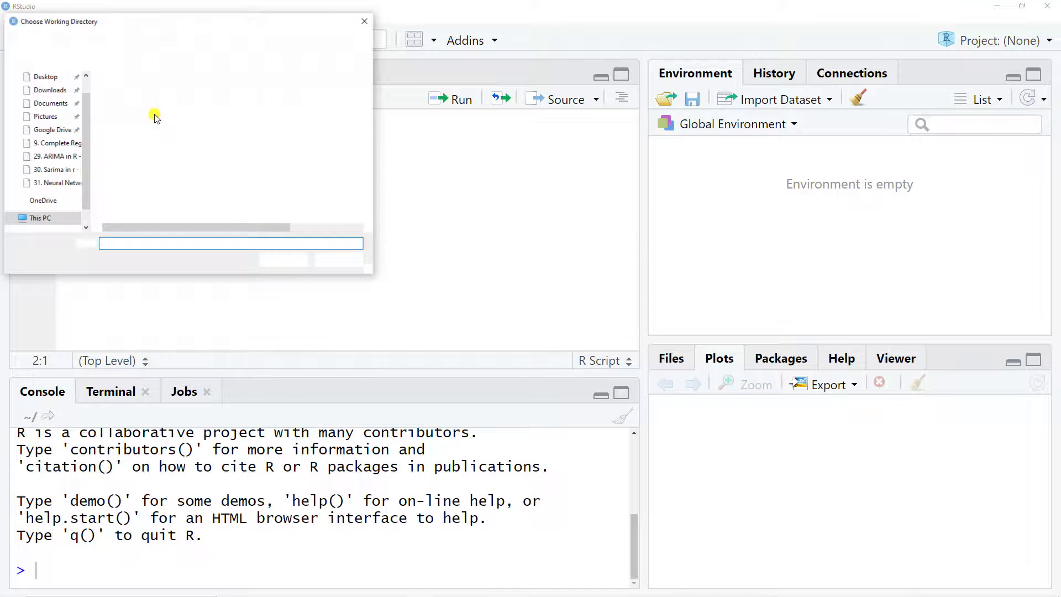
left_click(46, 76)
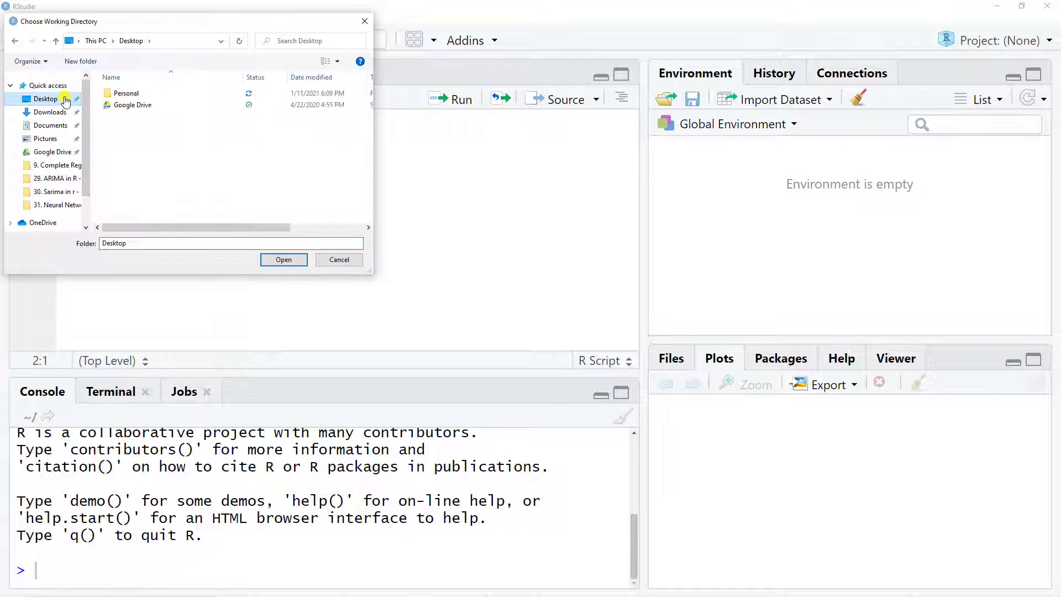
left_click(284, 259)
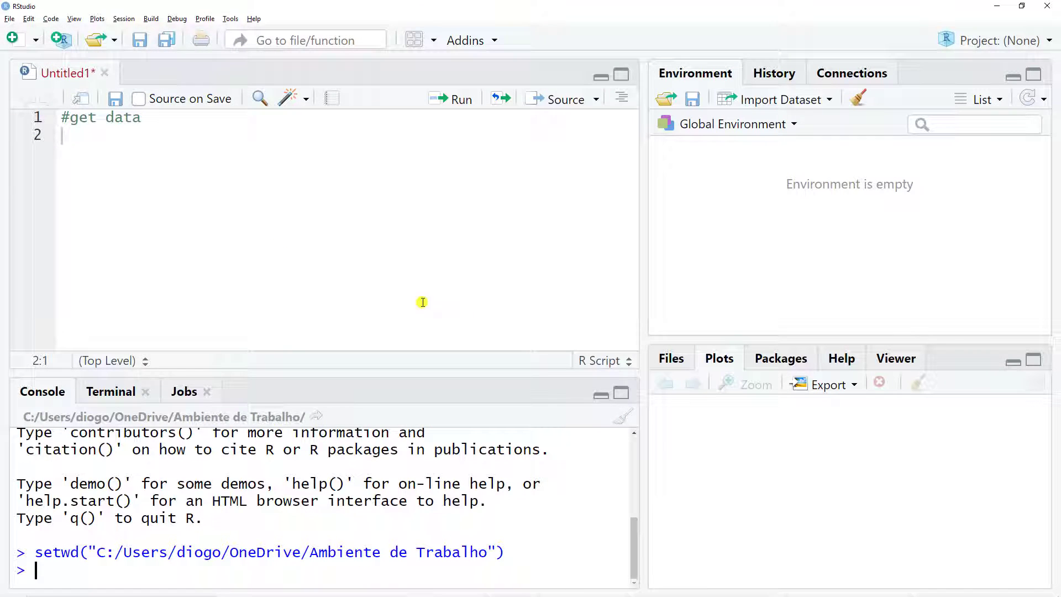
left_click(670, 358)
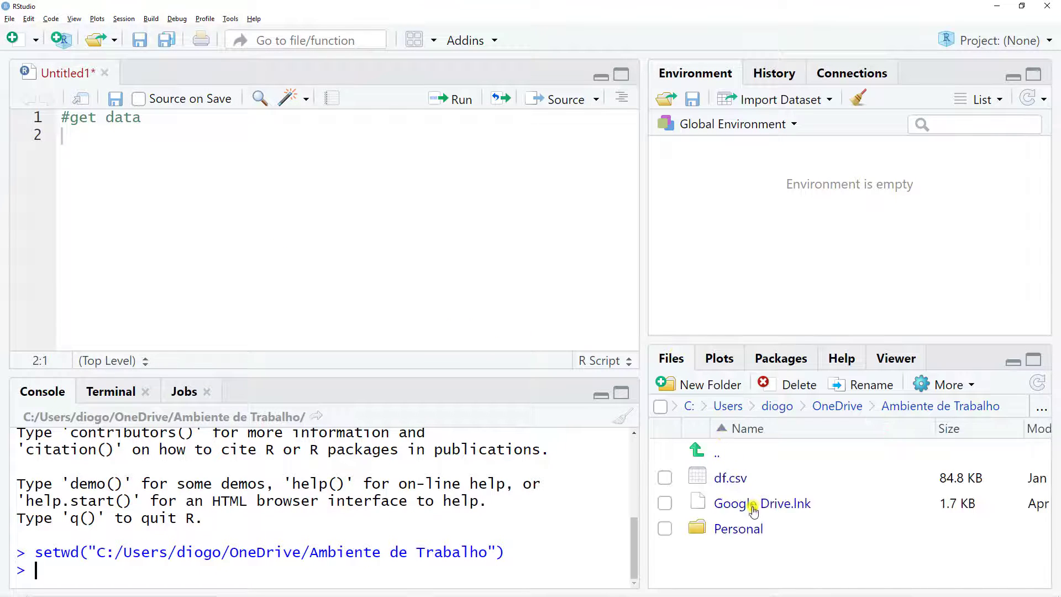
mouse_move(751, 491)
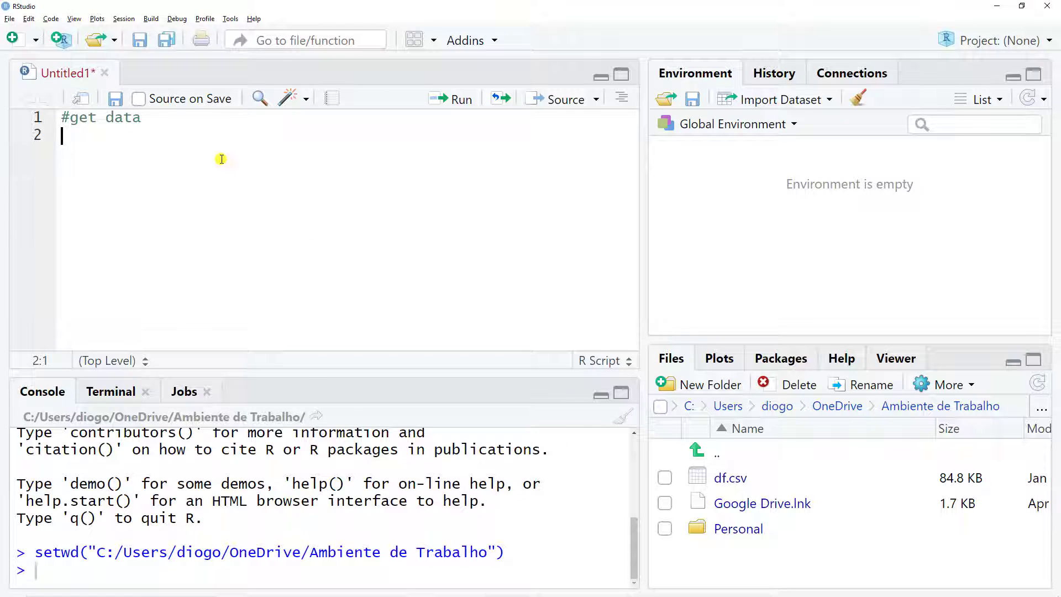
- Write df = read.csv("df.csv") and run it to load the data frame
type("read.")
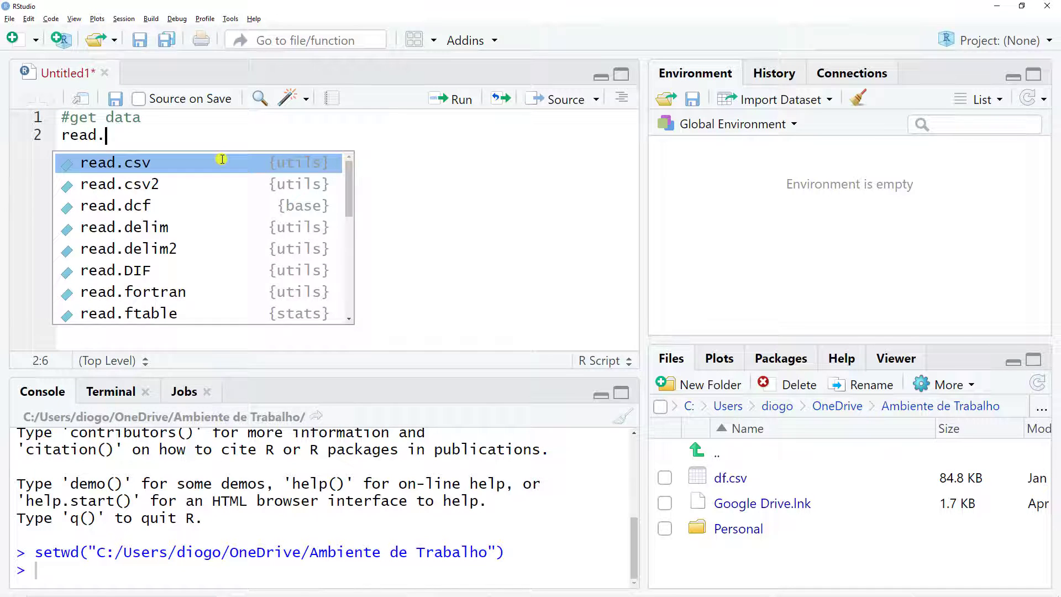
left_click(115, 162)
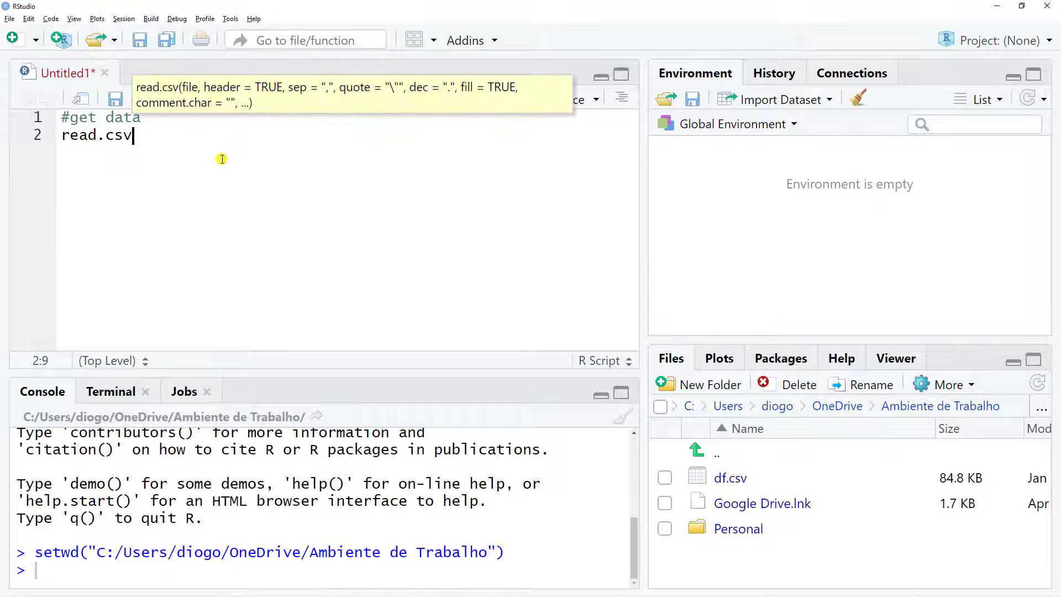
type("(")
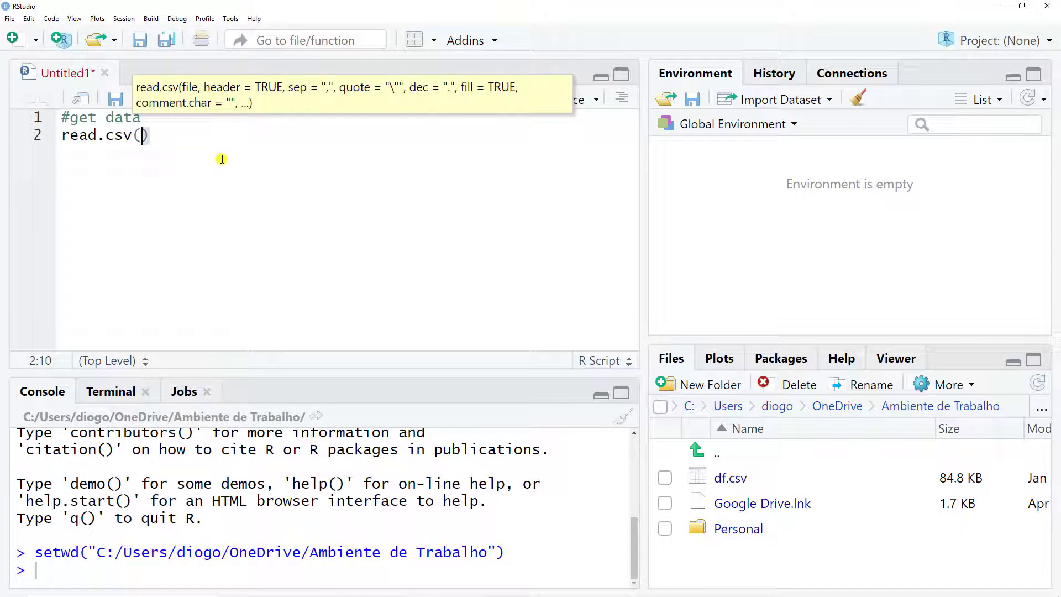
type("\"")
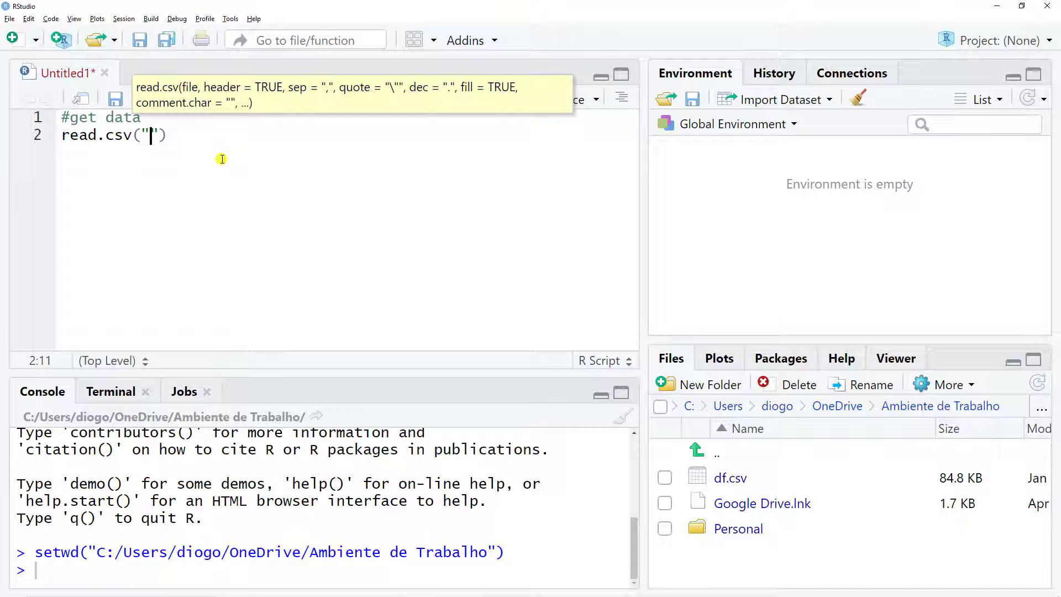
type("df.csv")
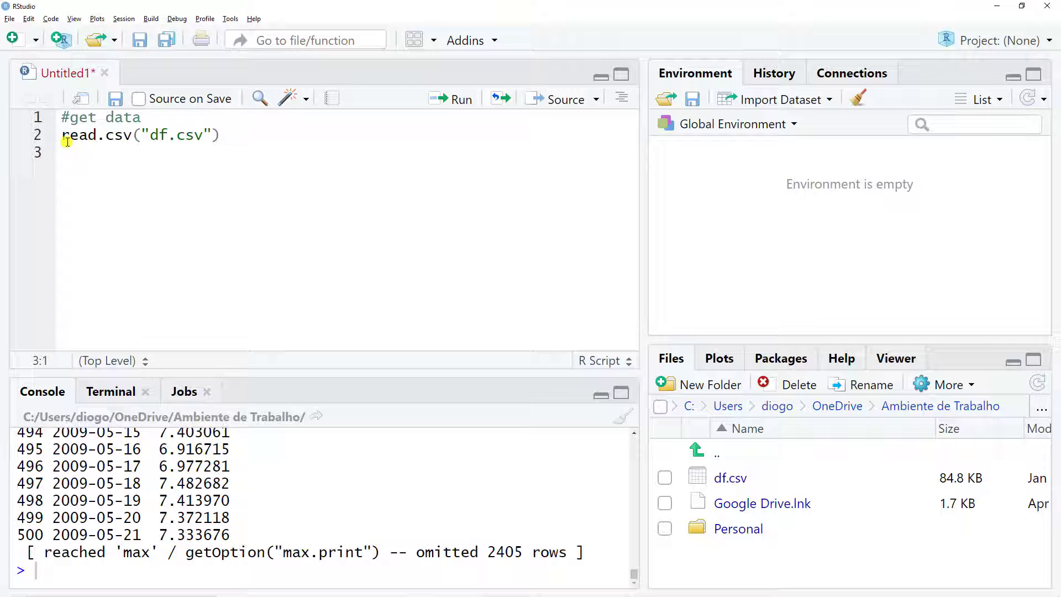
left_click(62, 134)
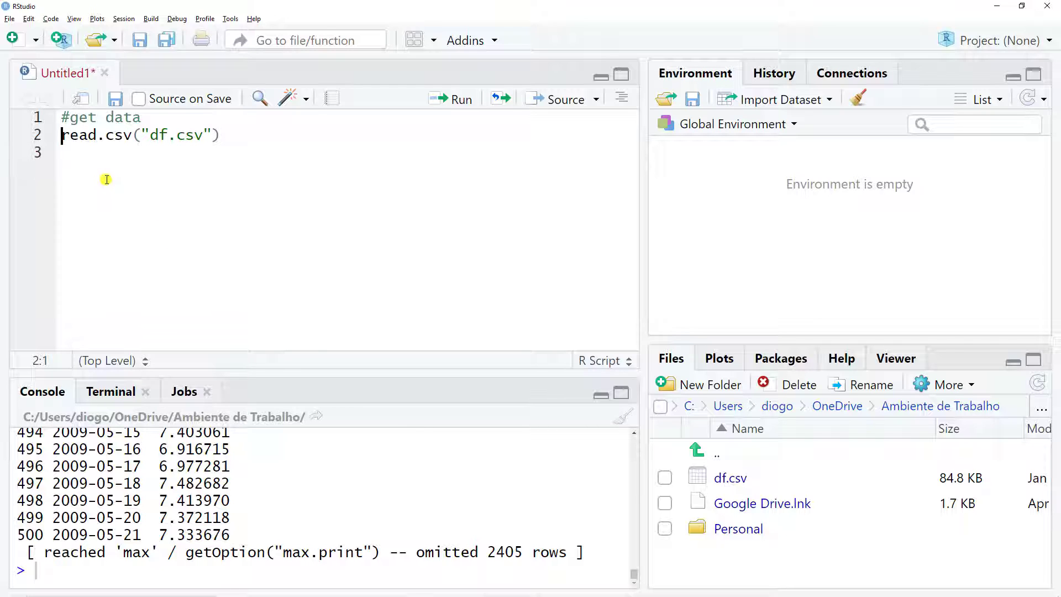
type("df =")
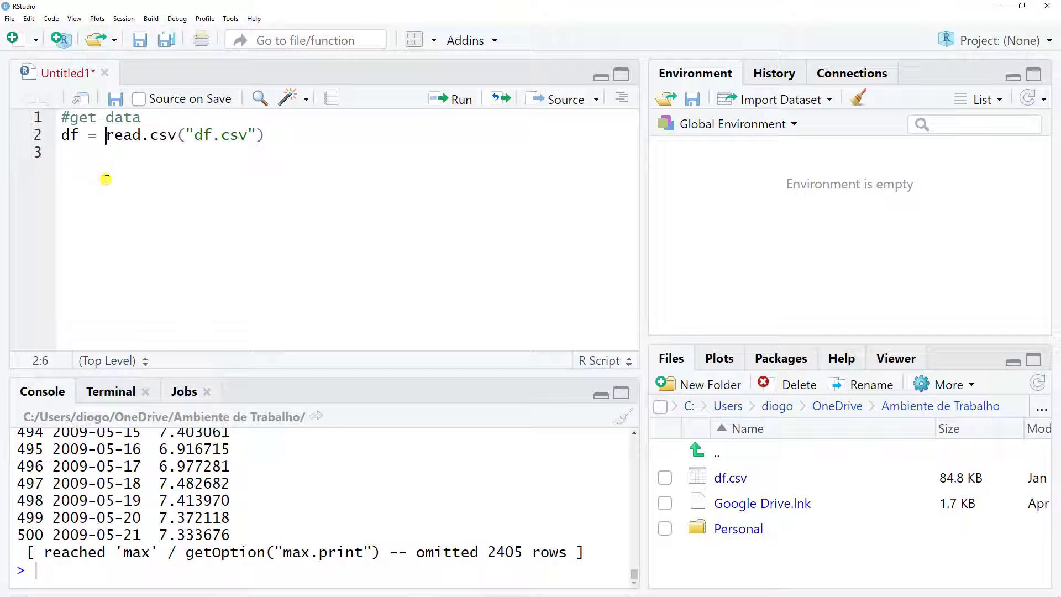
left_click(460, 100)
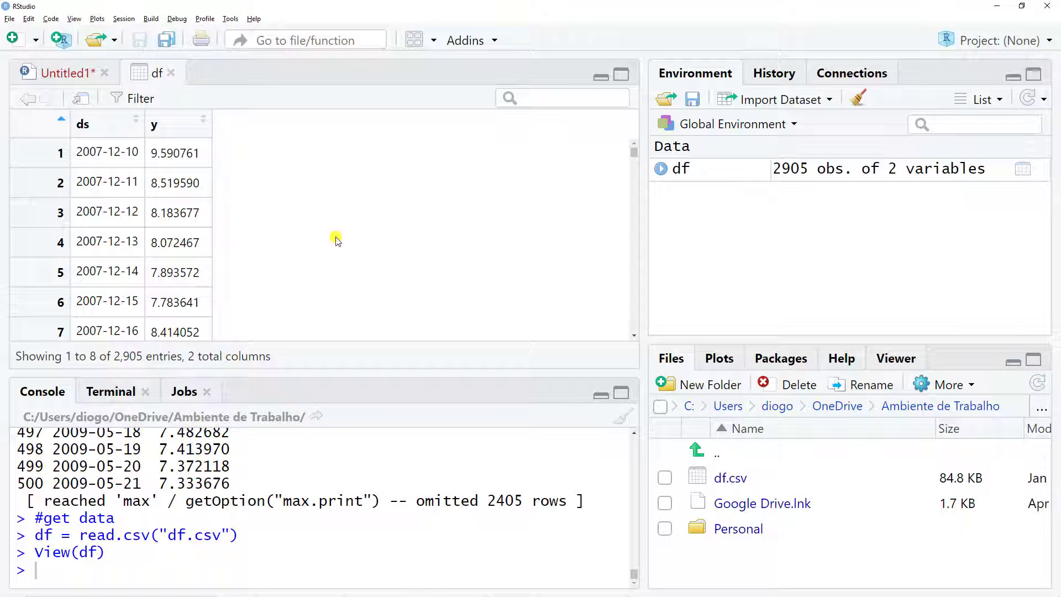
mouse_move(440, 299)
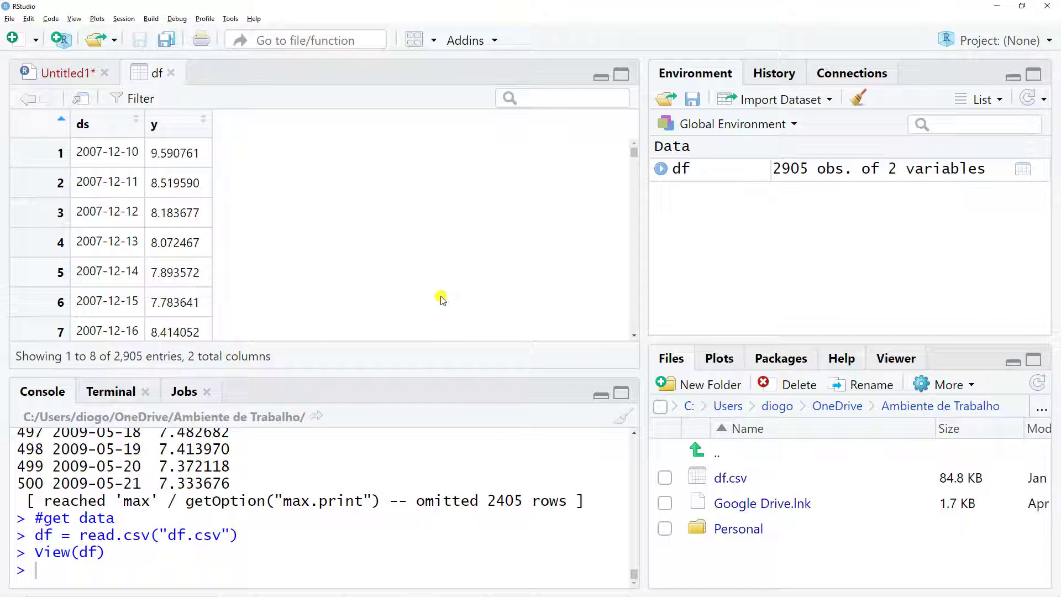
mouse_move(715, 196)
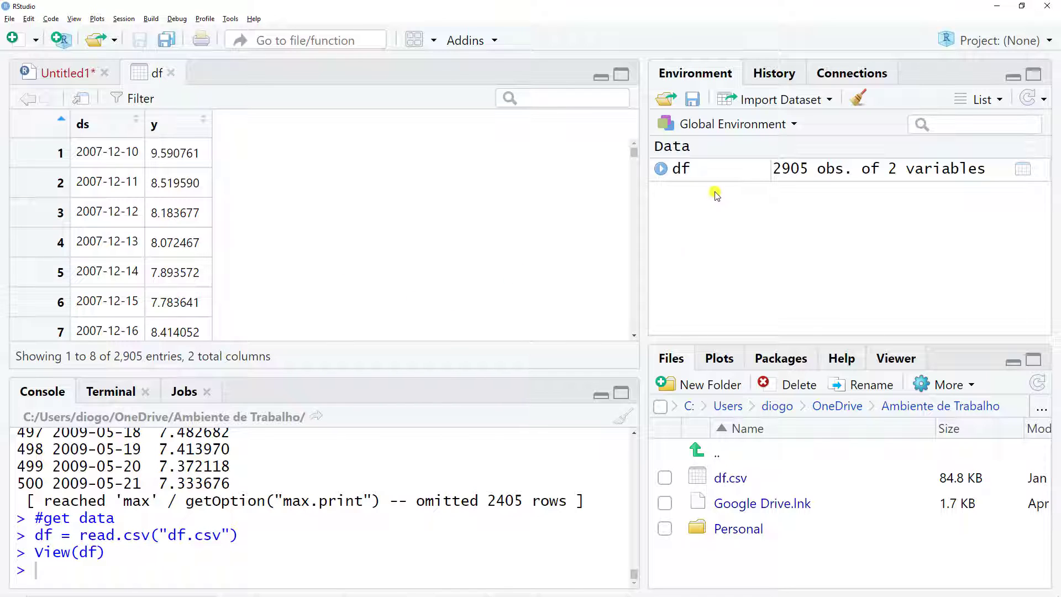
mouse_move(521, 197)
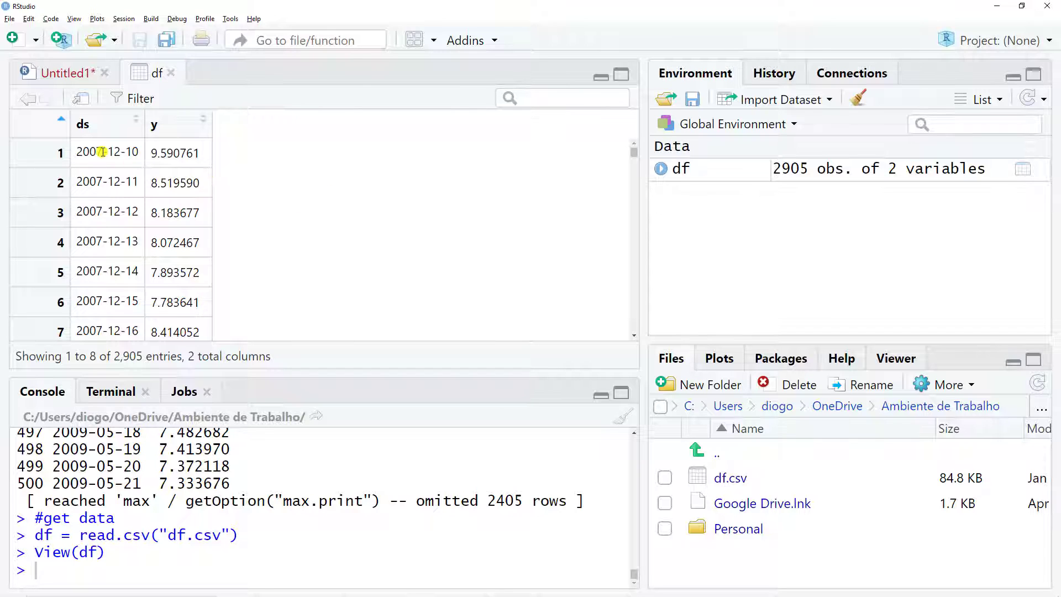
mouse_move(180, 142)
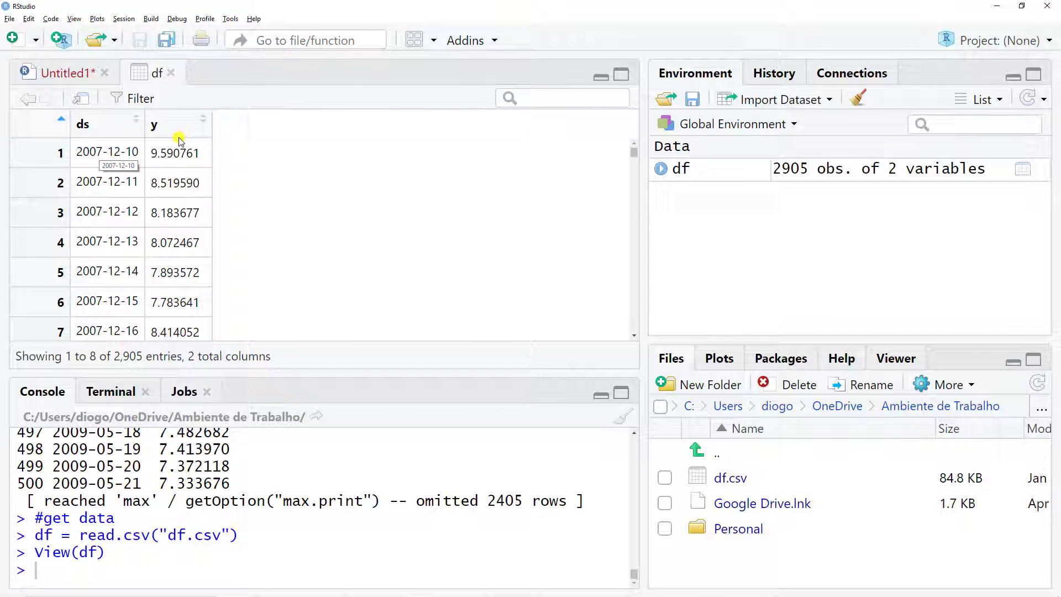
mouse_move(179, 141)
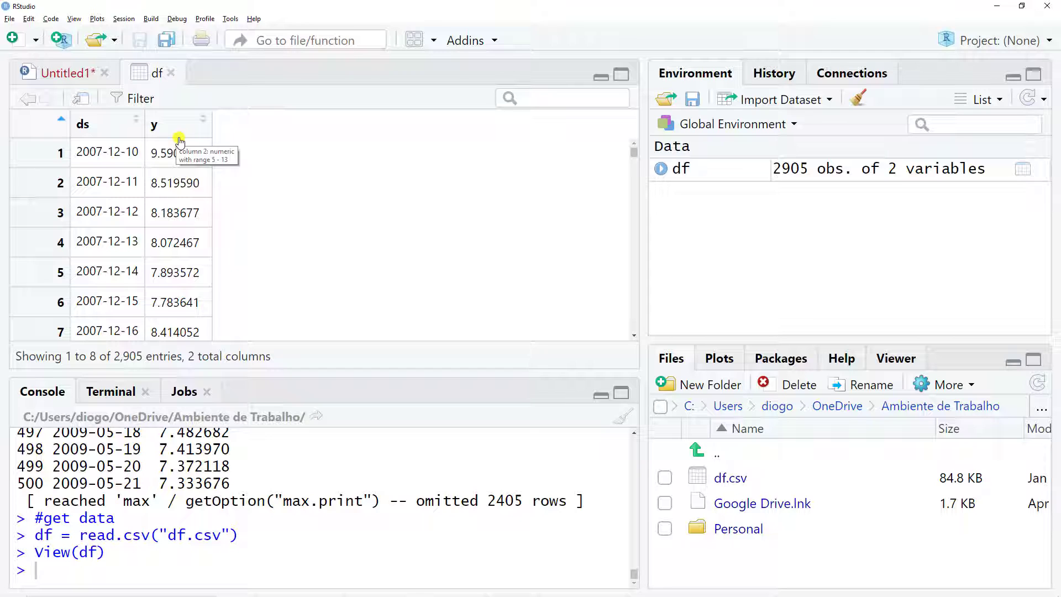
mouse_move(275, 226)
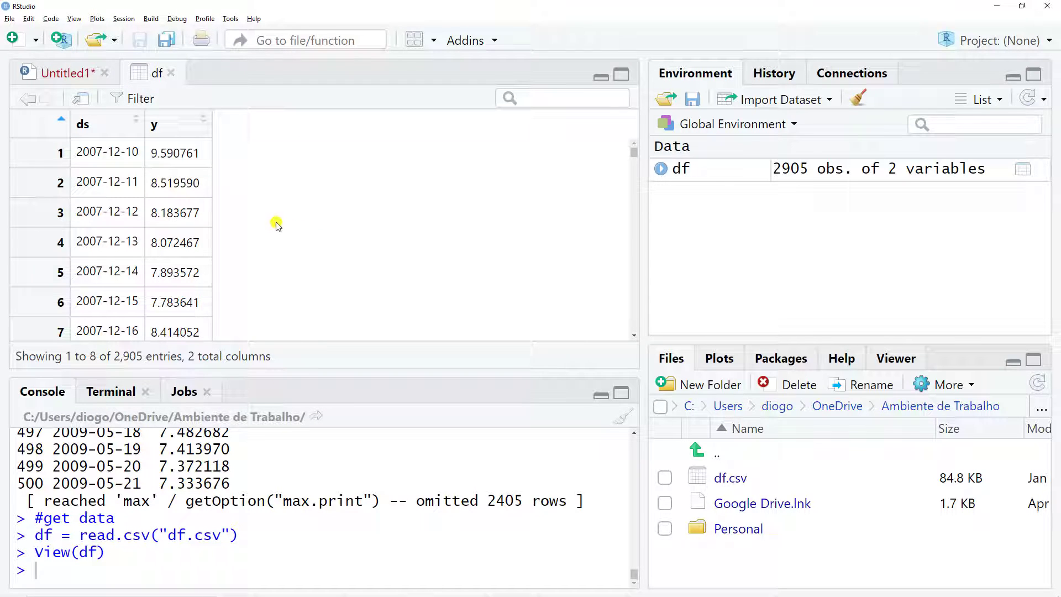
mouse_move(262, 208)
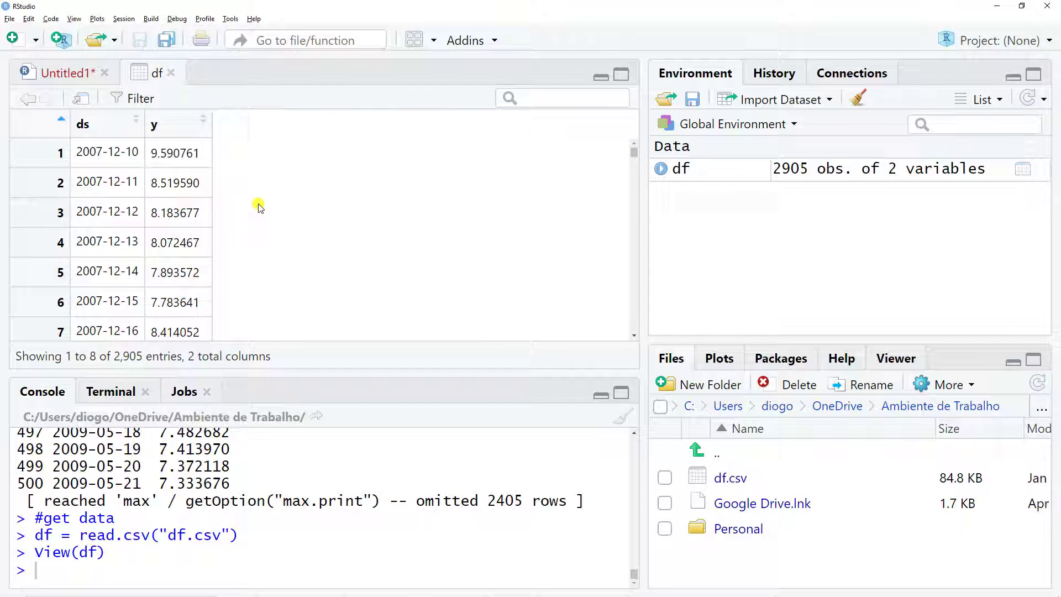
mouse_move(147, 182)
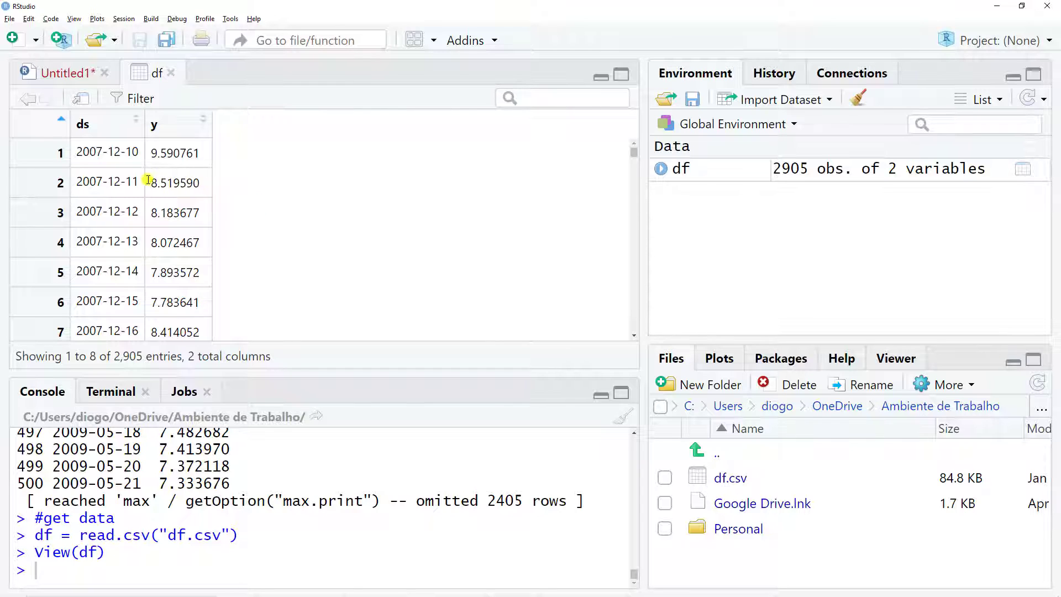
mouse_move(79, 167)
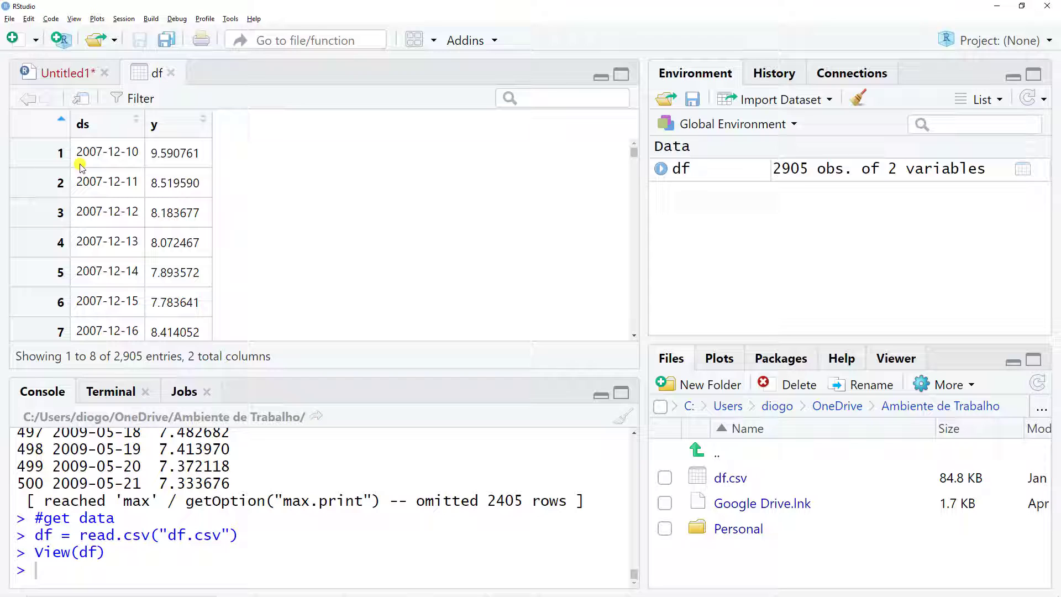
mouse_move(86, 168)
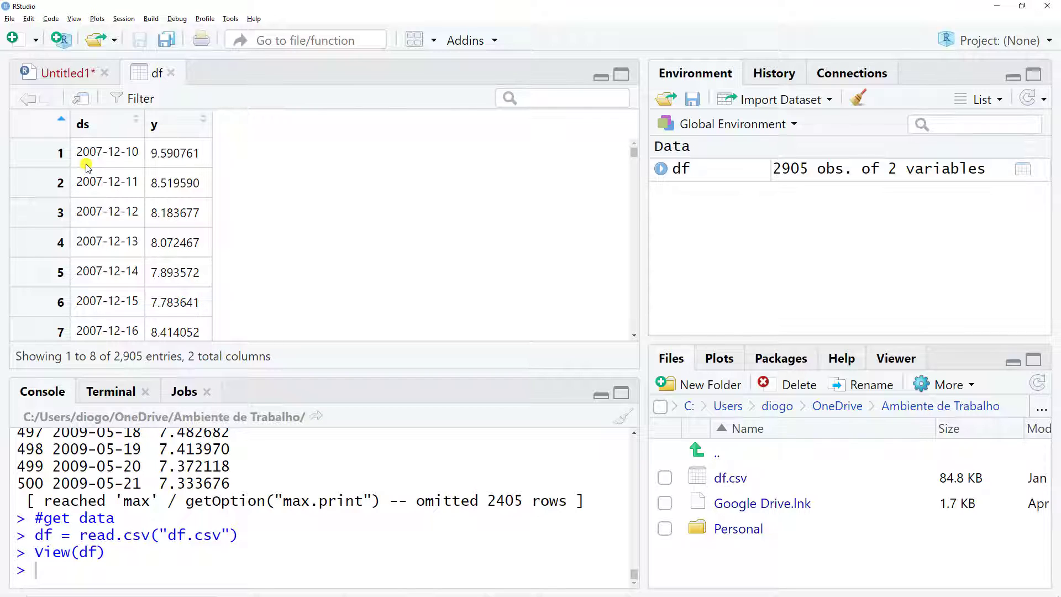
mouse_move(89, 174)
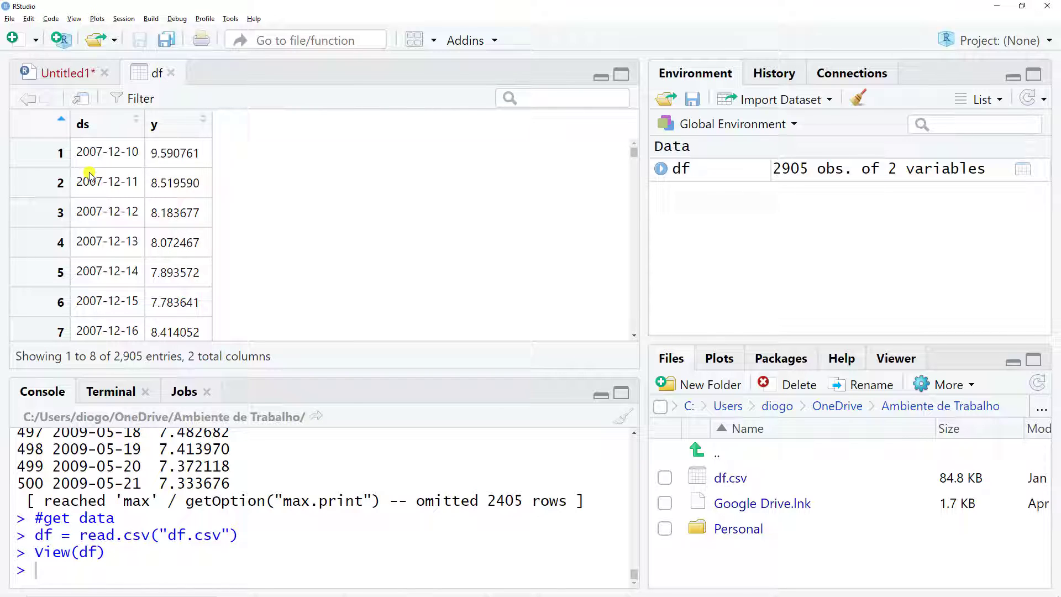
mouse_move(195, 139)
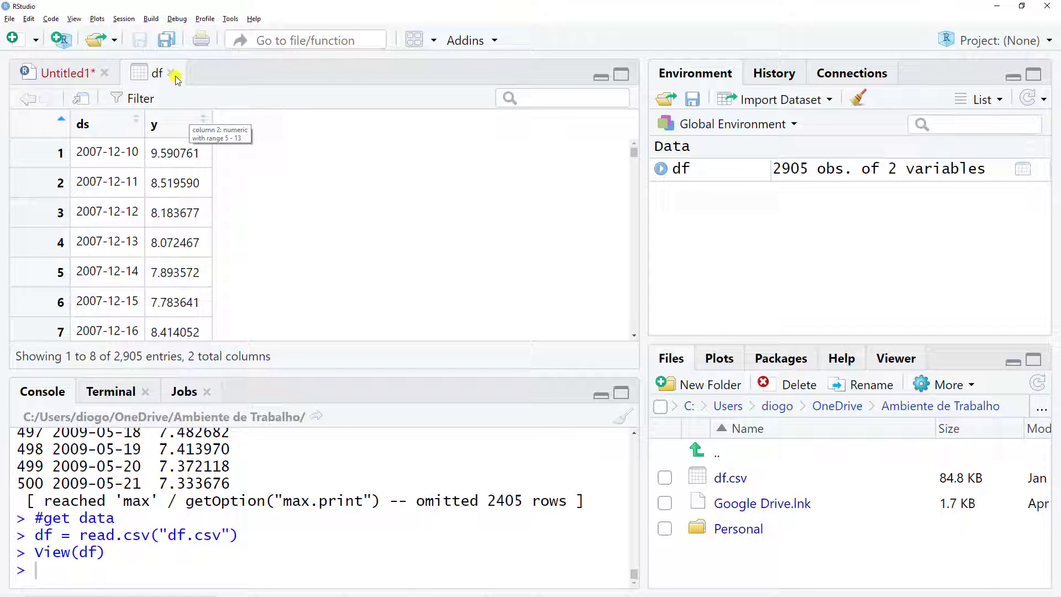
- Close the df data viewer to return to the script
left_click(174, 73)
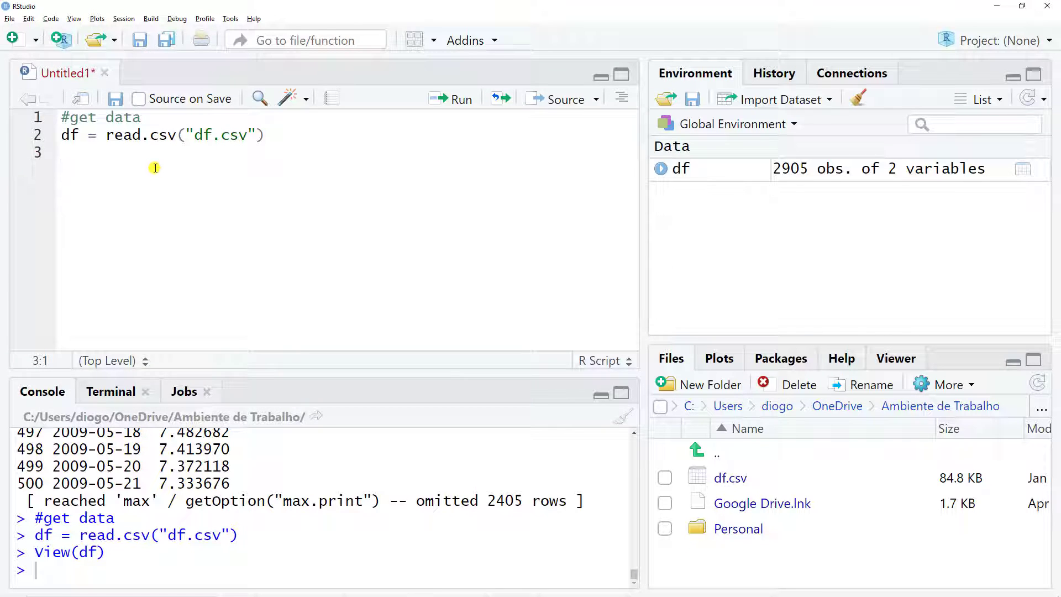
- Add a #Prophet section with library(prophet) and m = prophet(df), running both lines
type("#")
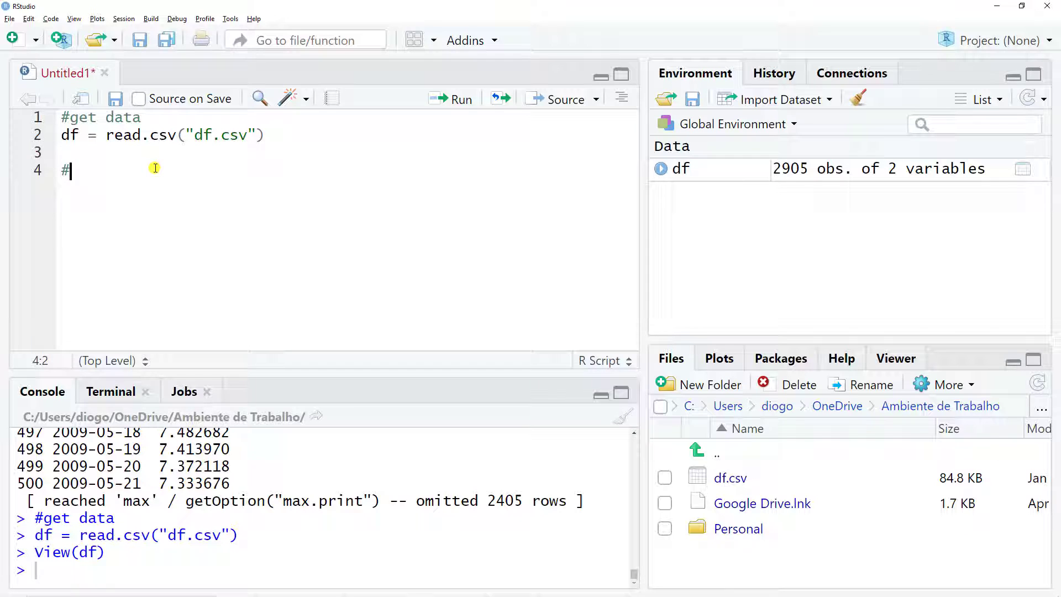
type("Prophet")
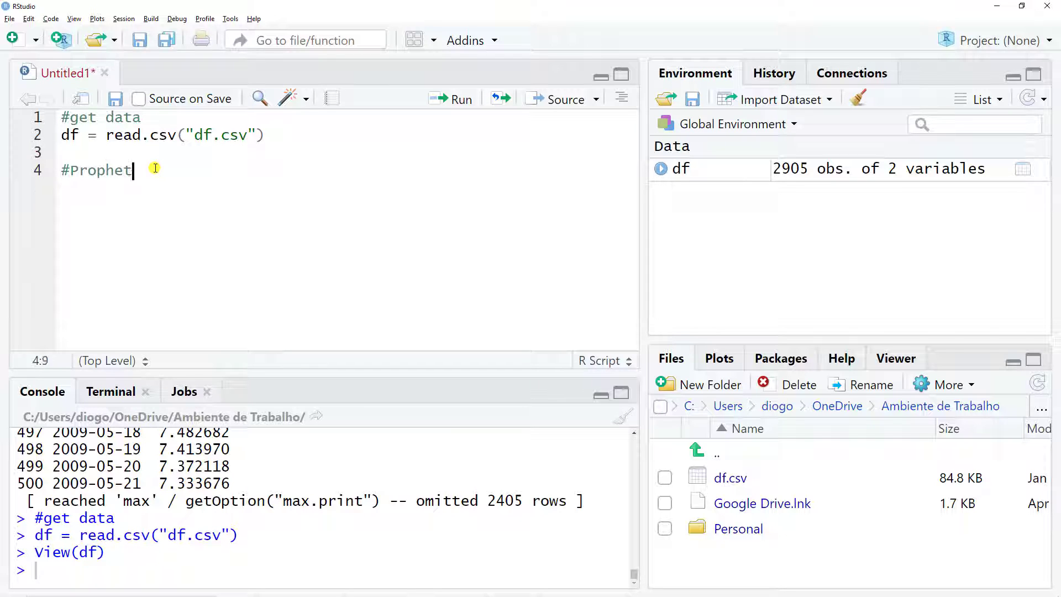
key("Return")
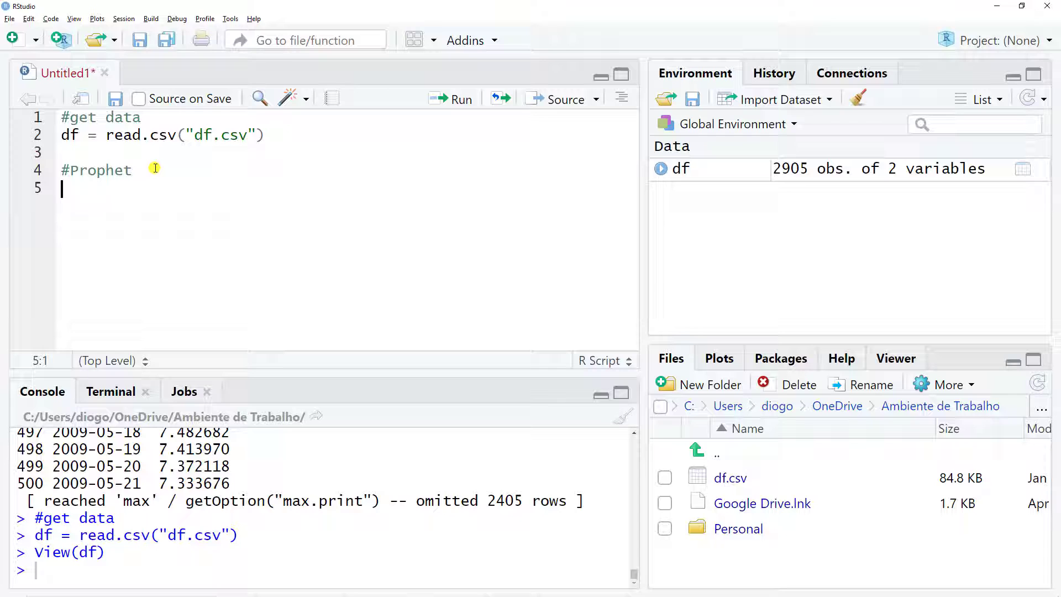
type("library(pprophet")
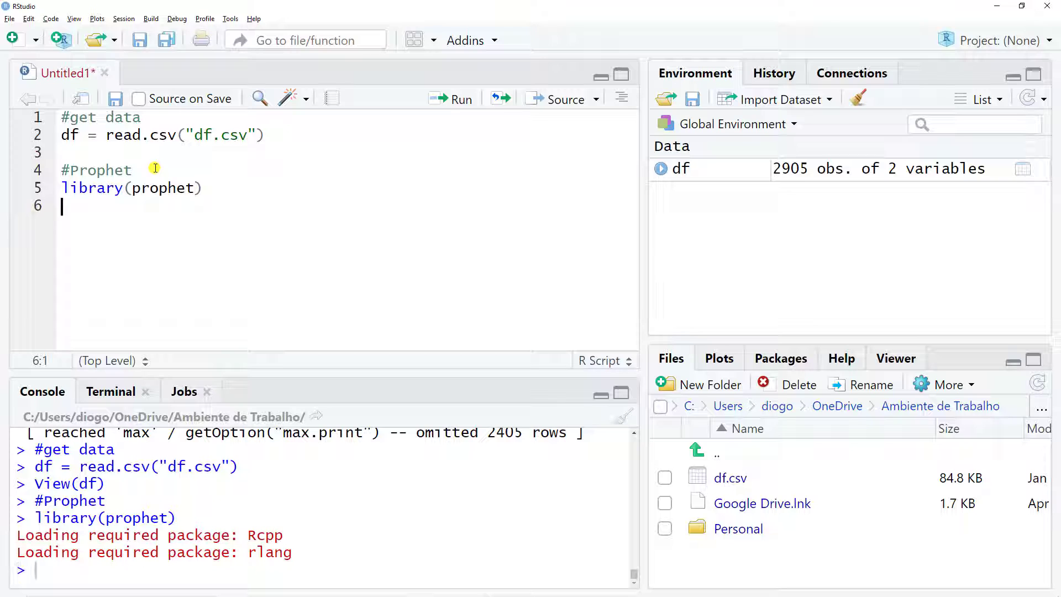
type("m =")
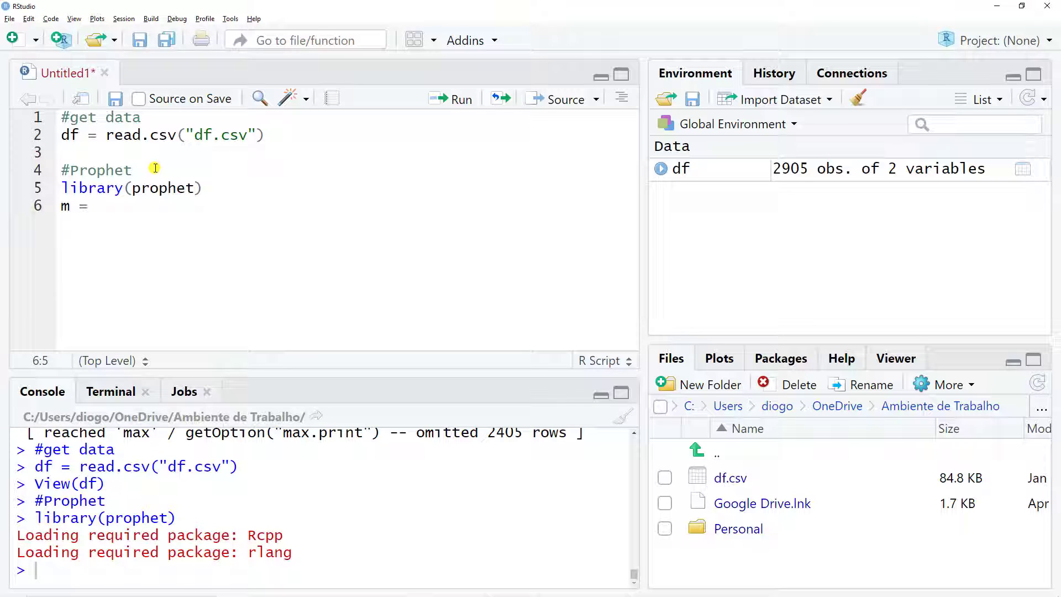
type("pr")
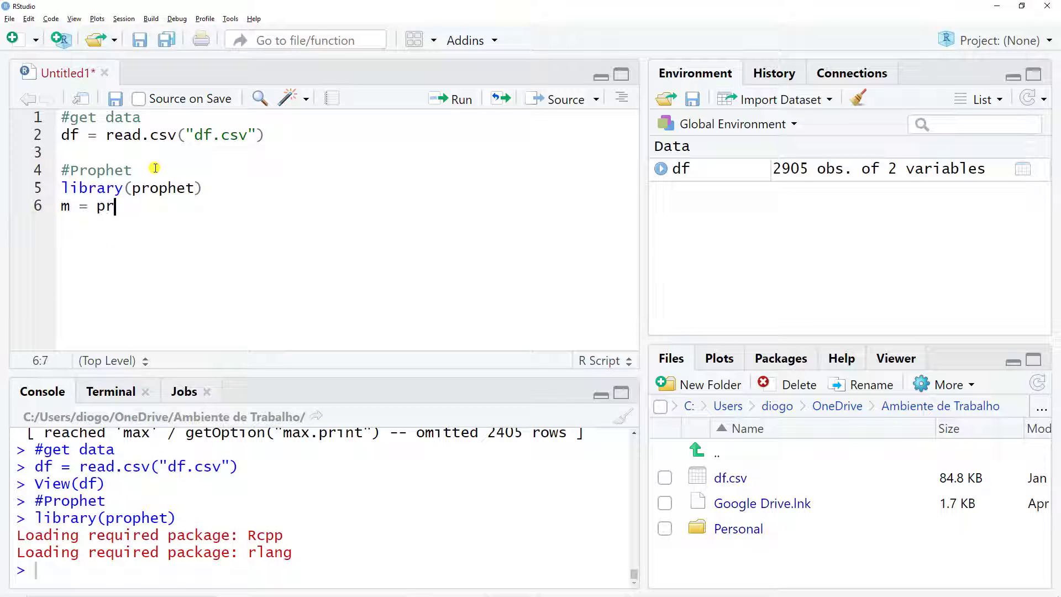
type("ophet()")
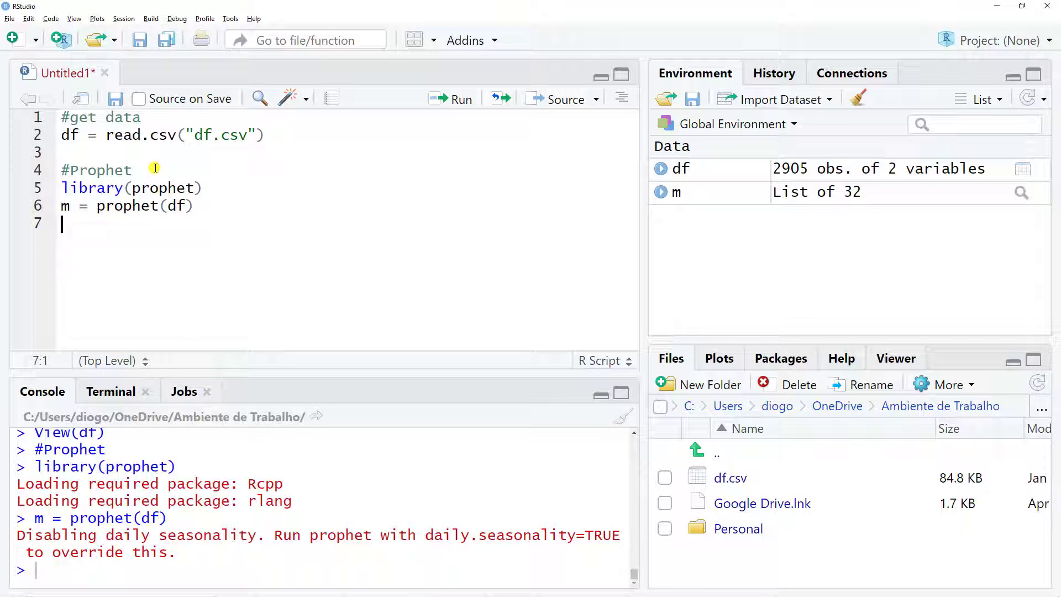
- Add a #forecasting section with future = make_future_dataframe(m, periods = 100)
key("Return")
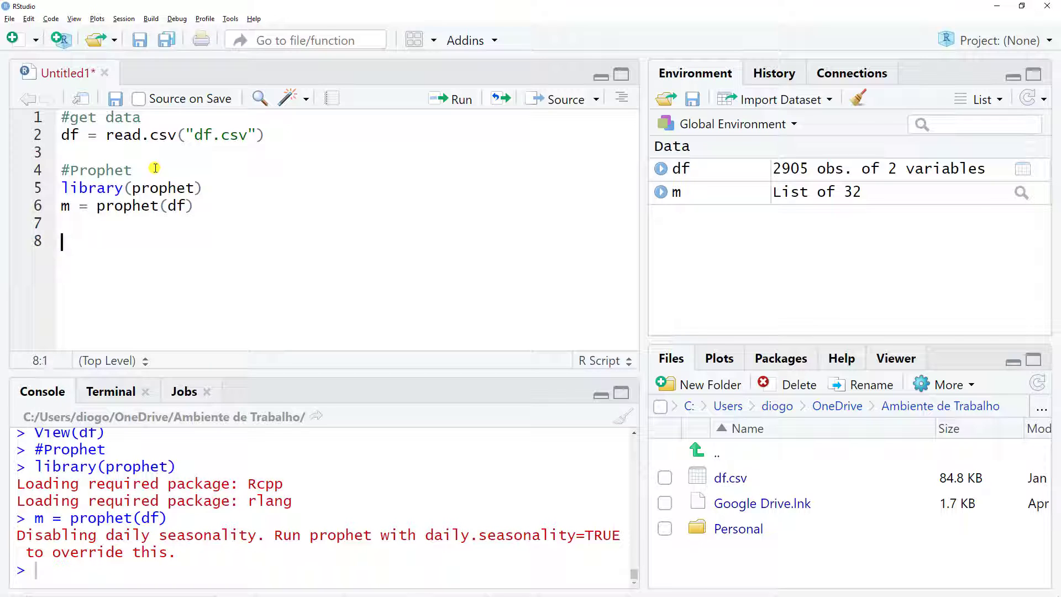
type("#forecas")
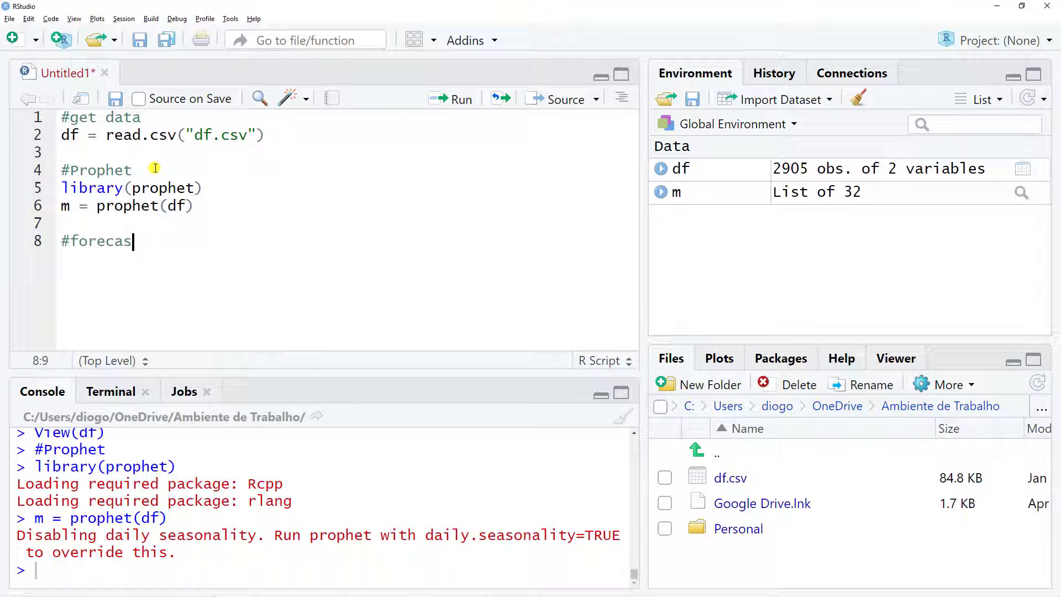
type("ting")
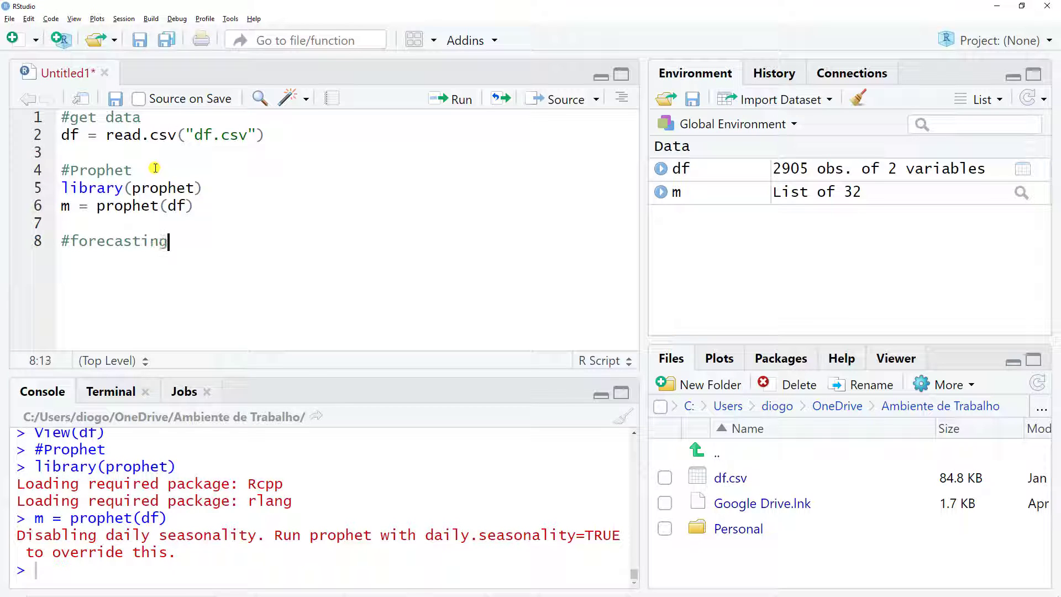
type("fu")
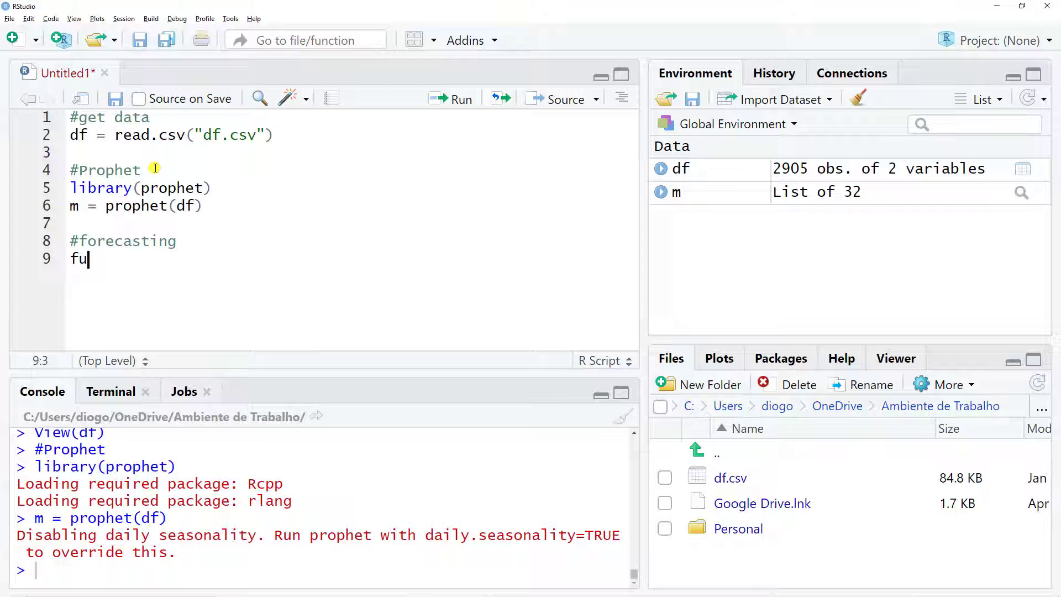
type("ture =")
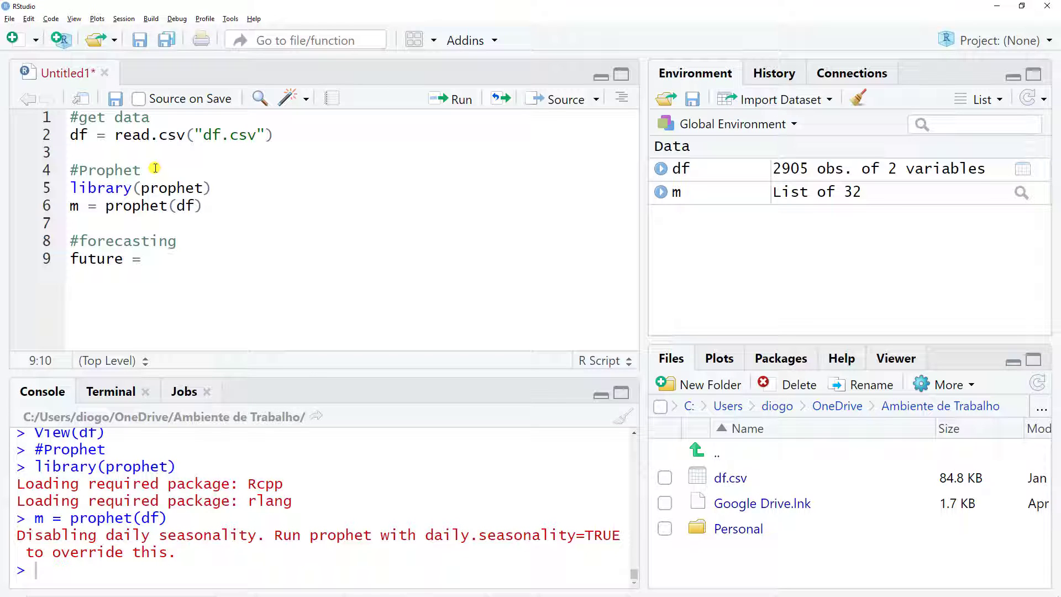
type("make_future_dataframe(")
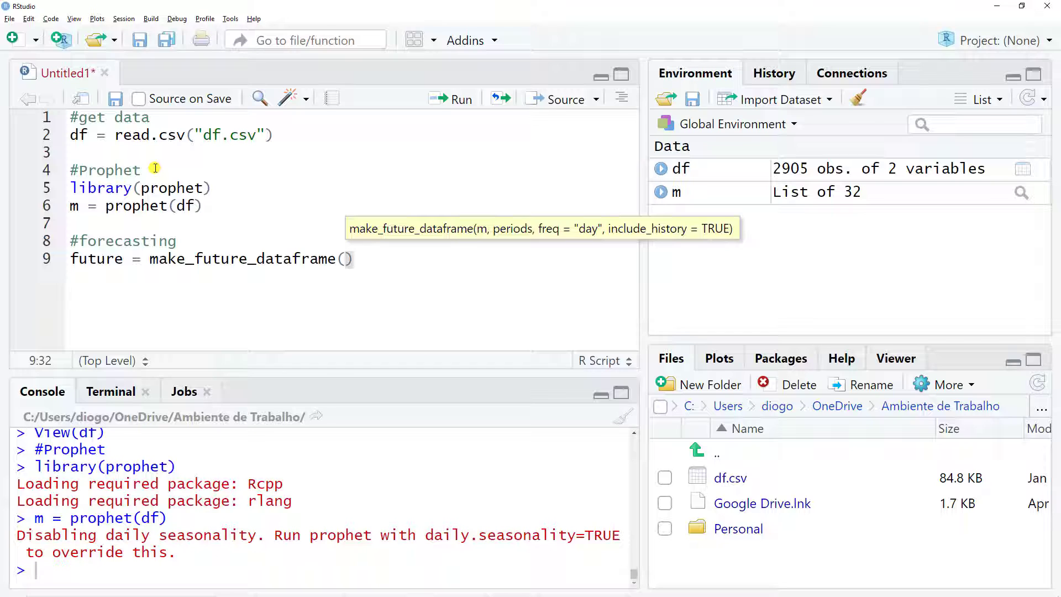
type("m,")
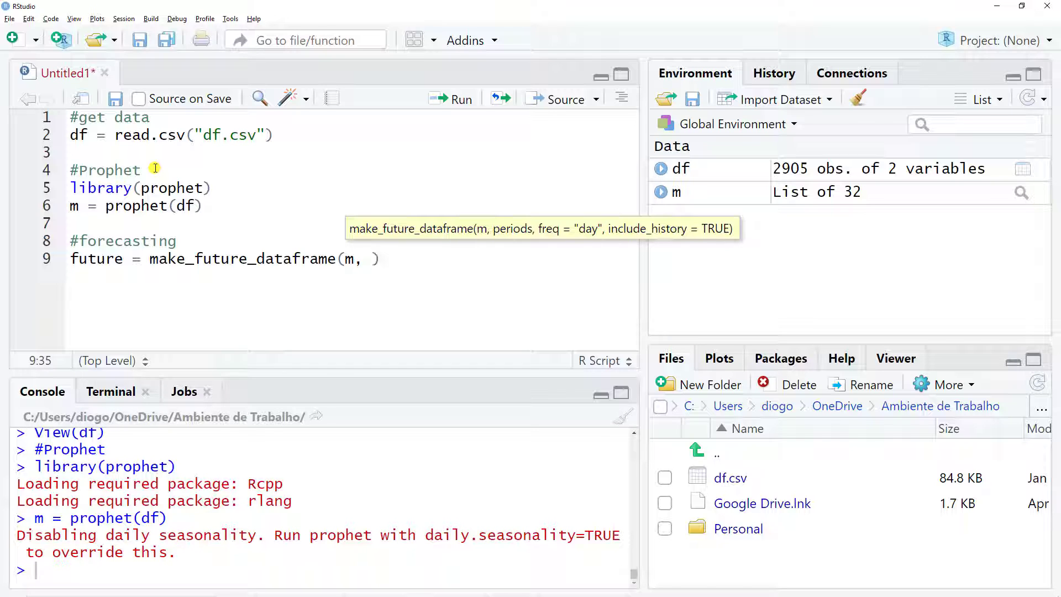
type("pre")
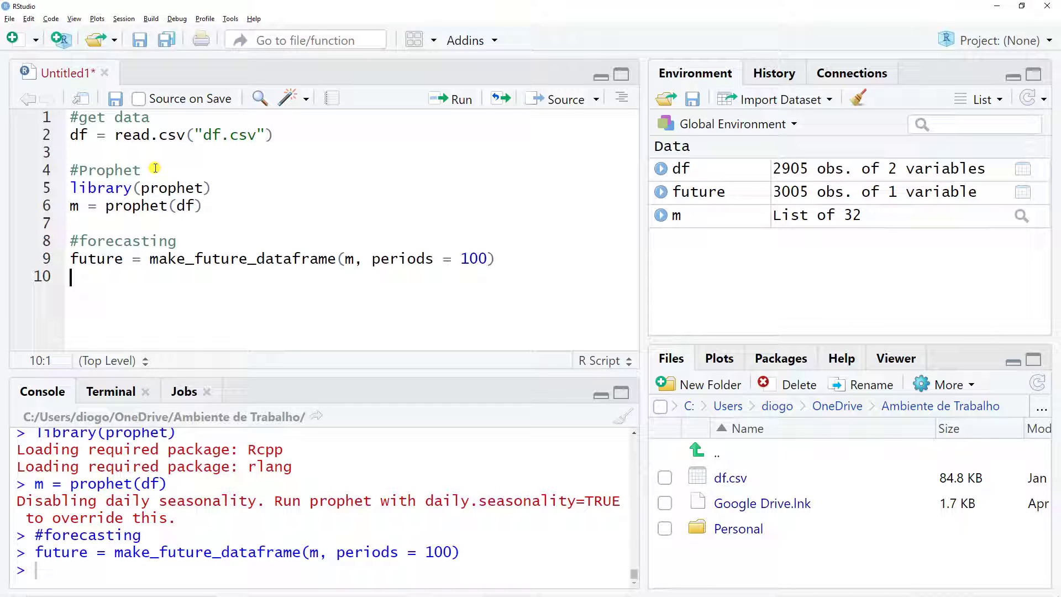
- Write forecast = predict(m, future) and run it
type("forecast =")
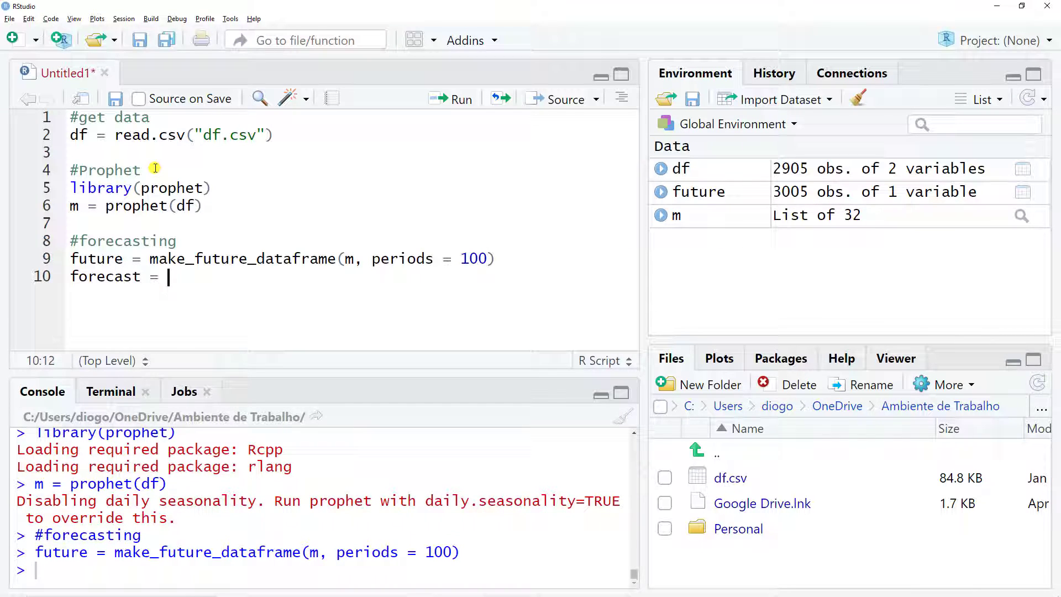
type("predic")
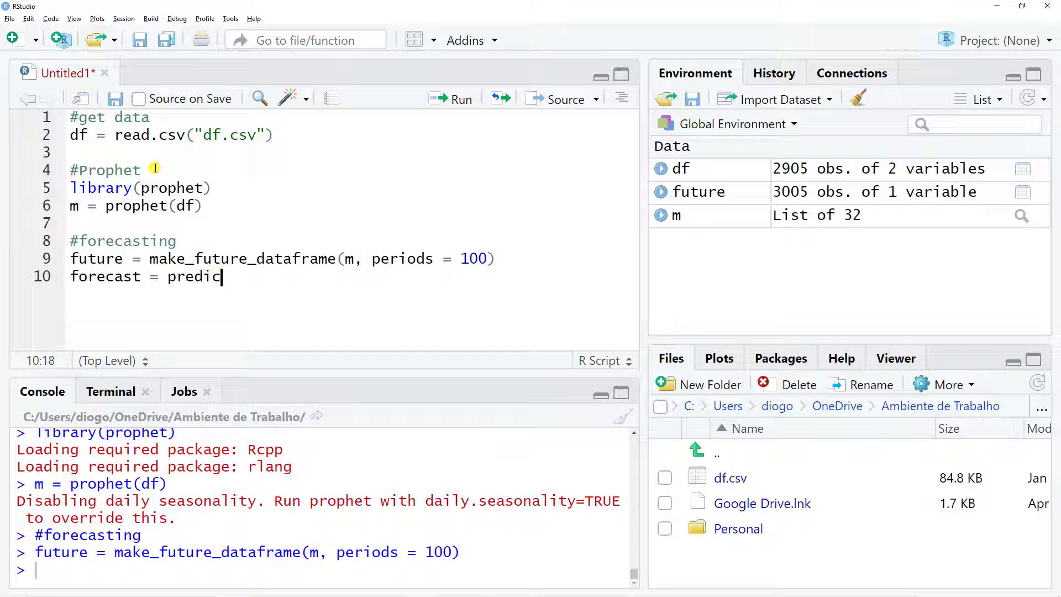
type("t(")
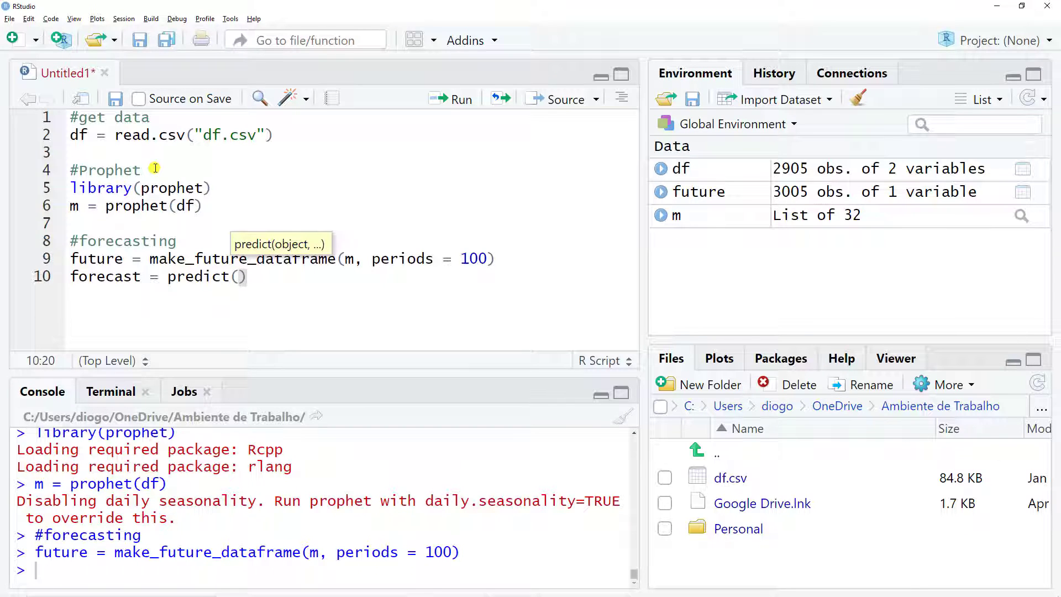
type("m,")
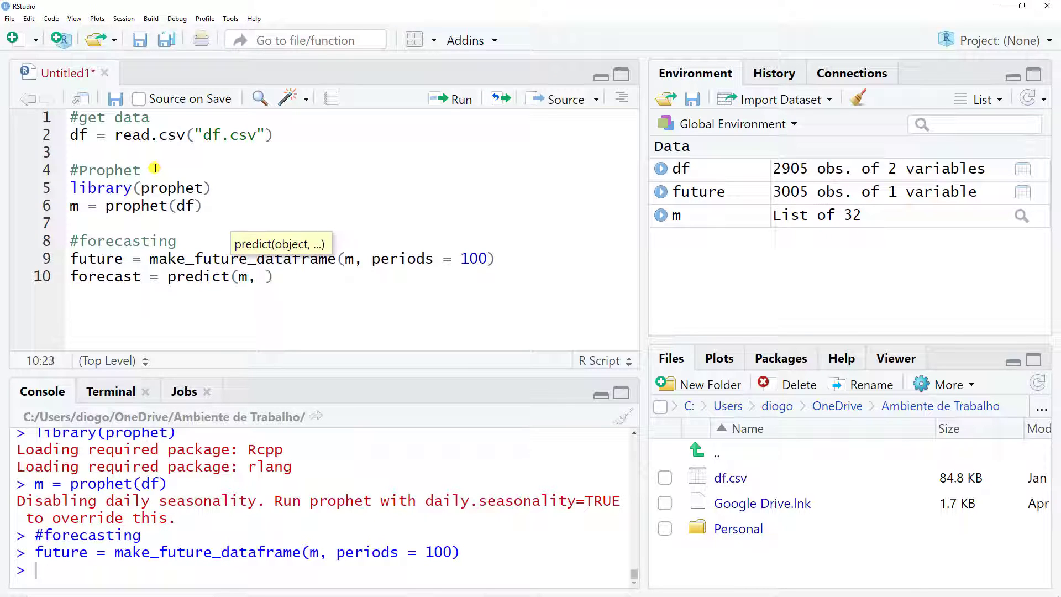
type("future")
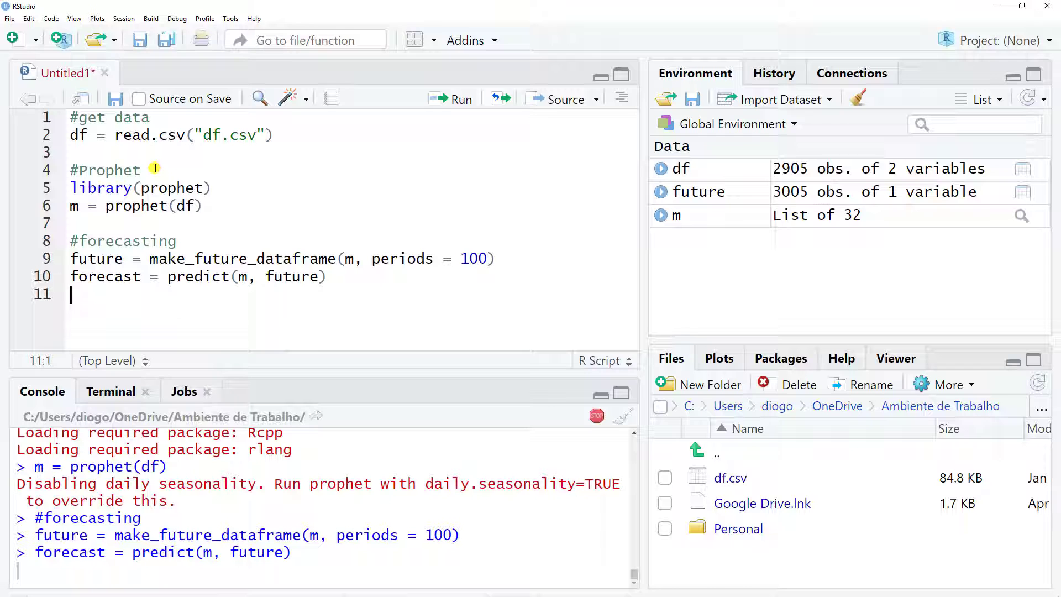
- Run plot(m, forecast) to draw the forecast chart and zoom into it
type("pl")
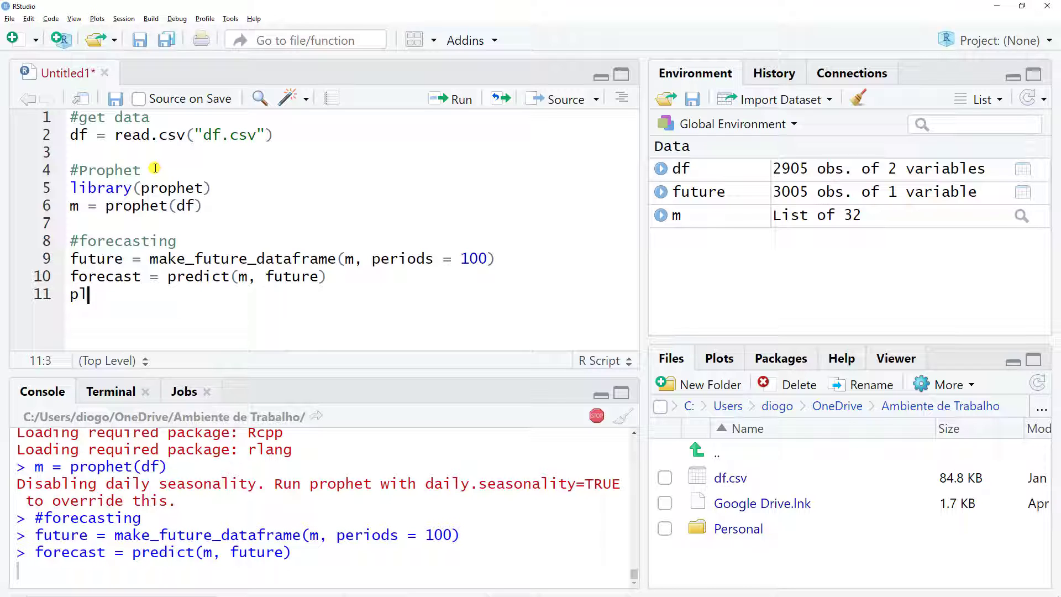
type("ot(m,")
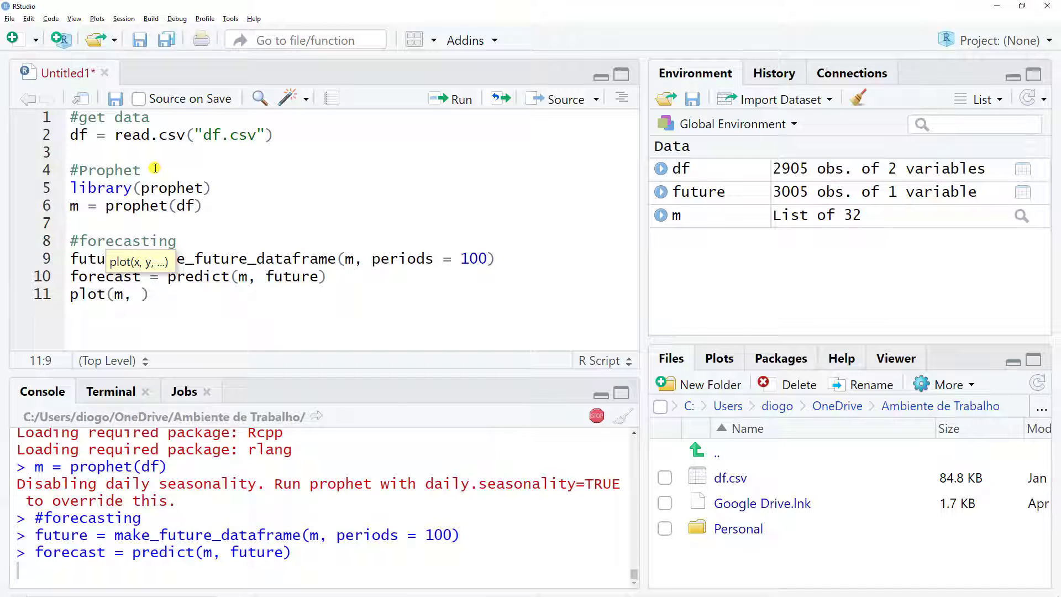
type("forecas")
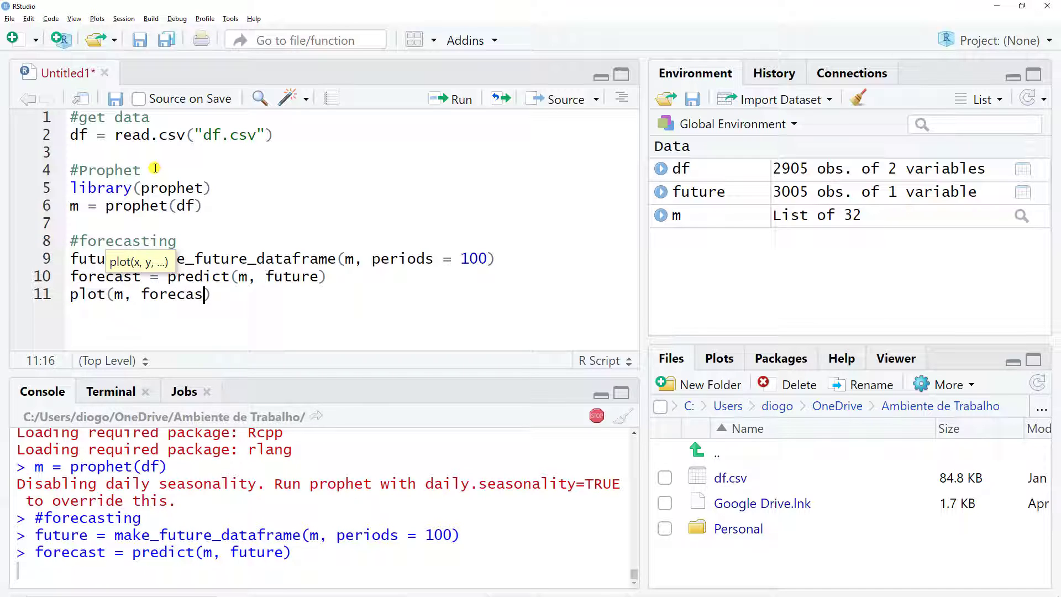
type("t")
key("Return")
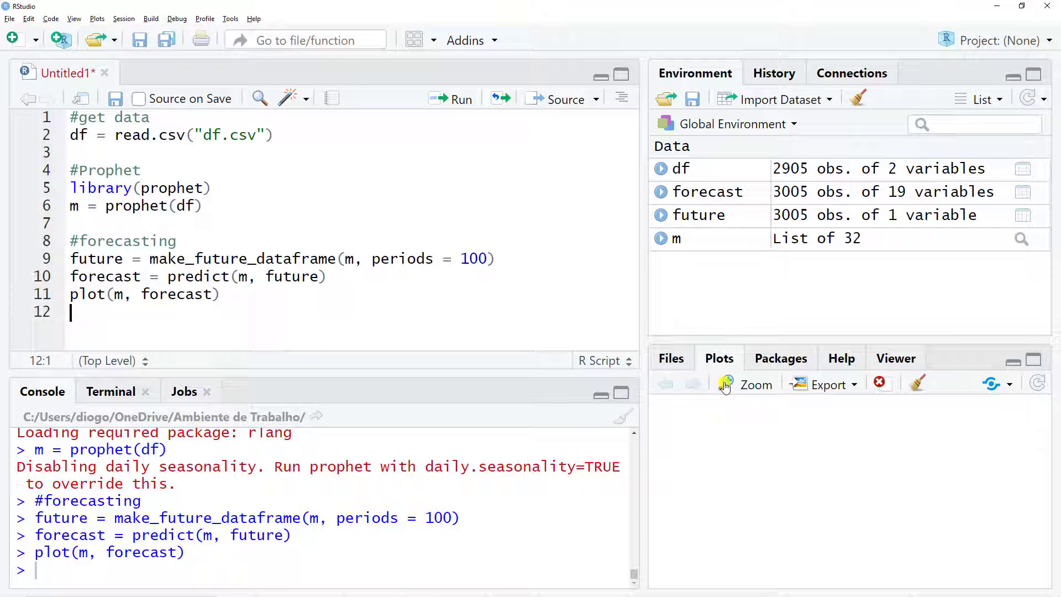
left_click(756, 385)
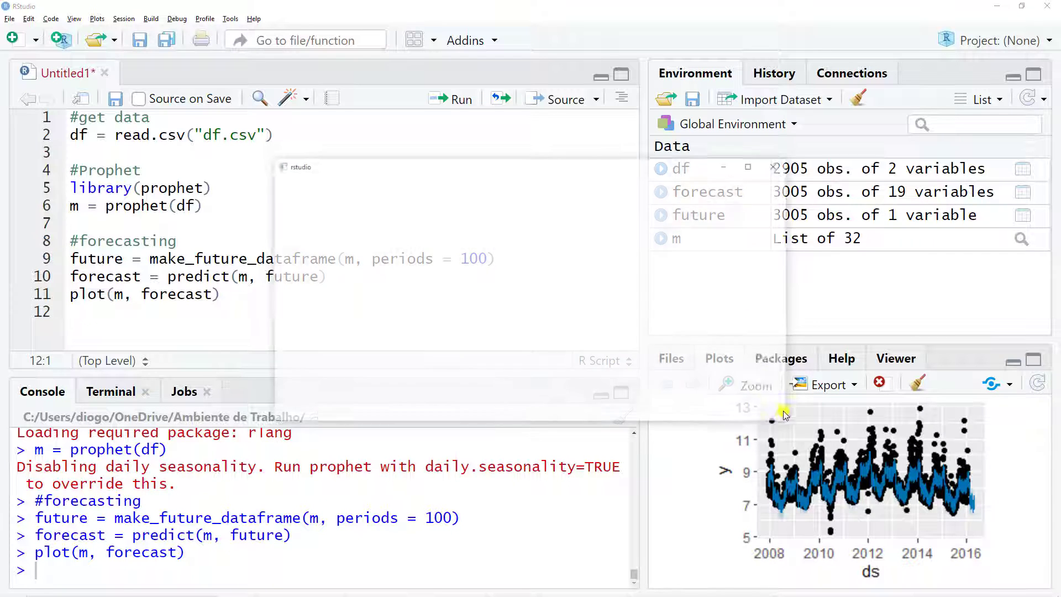
- Maximize the Plot Zoom window to view the forecast chart full screen
left_click(751, 385)
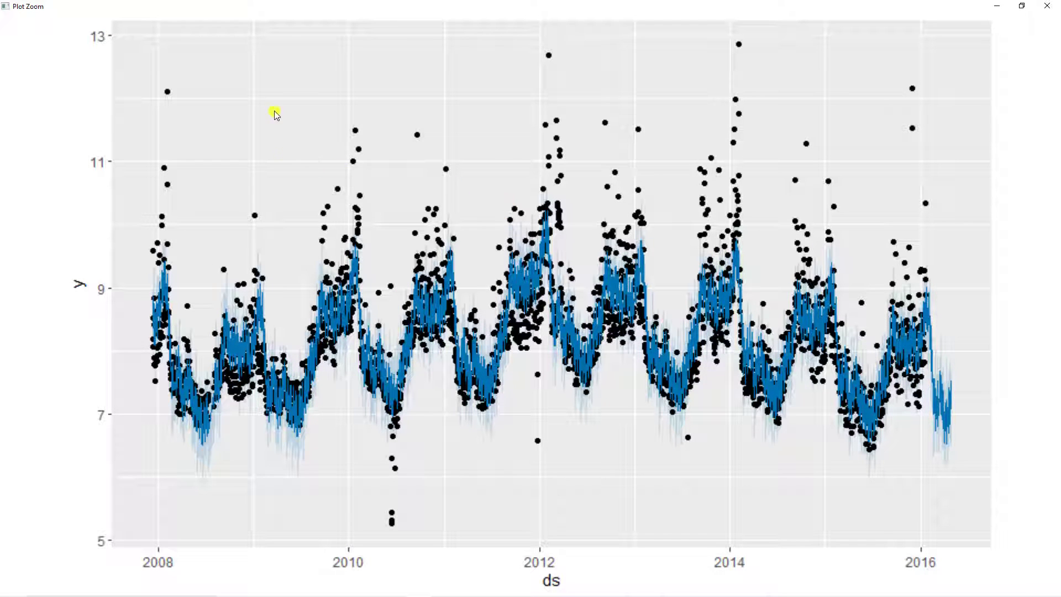
mouse_move(637, 217)
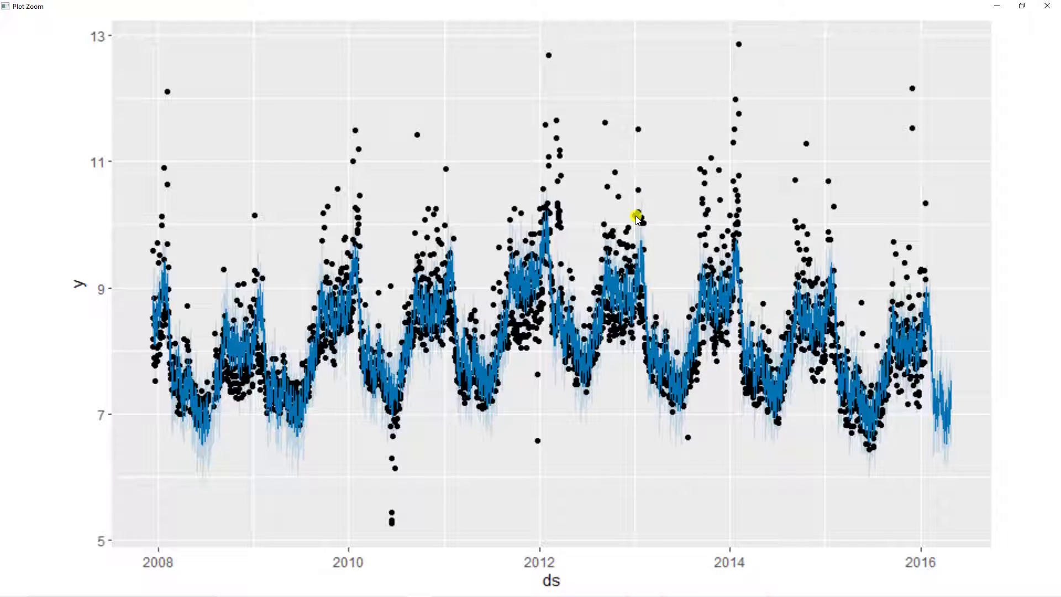
mouse_move(477, 245)
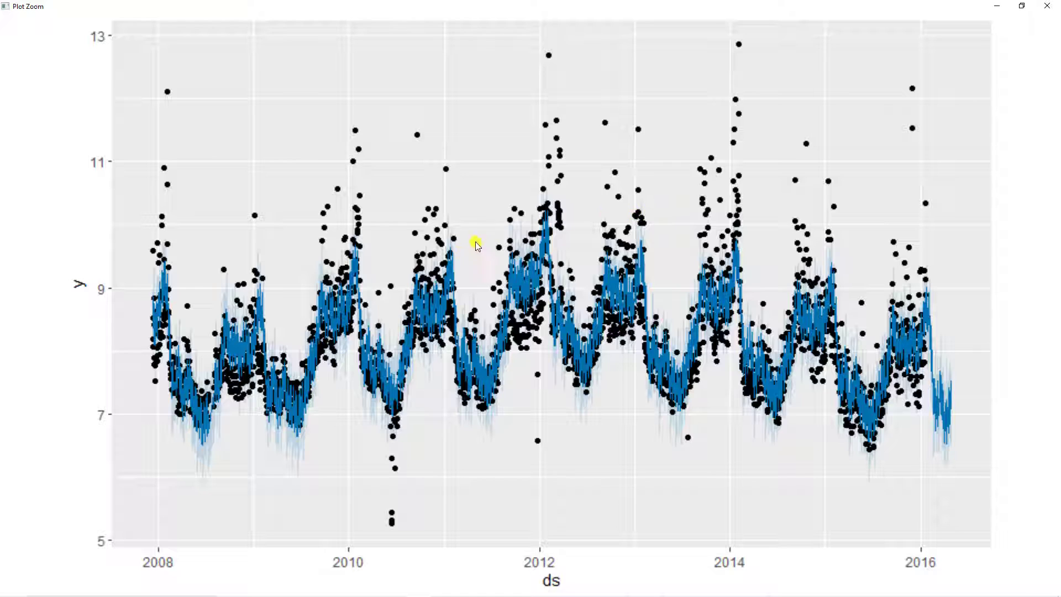
mouse_move(532, 280)
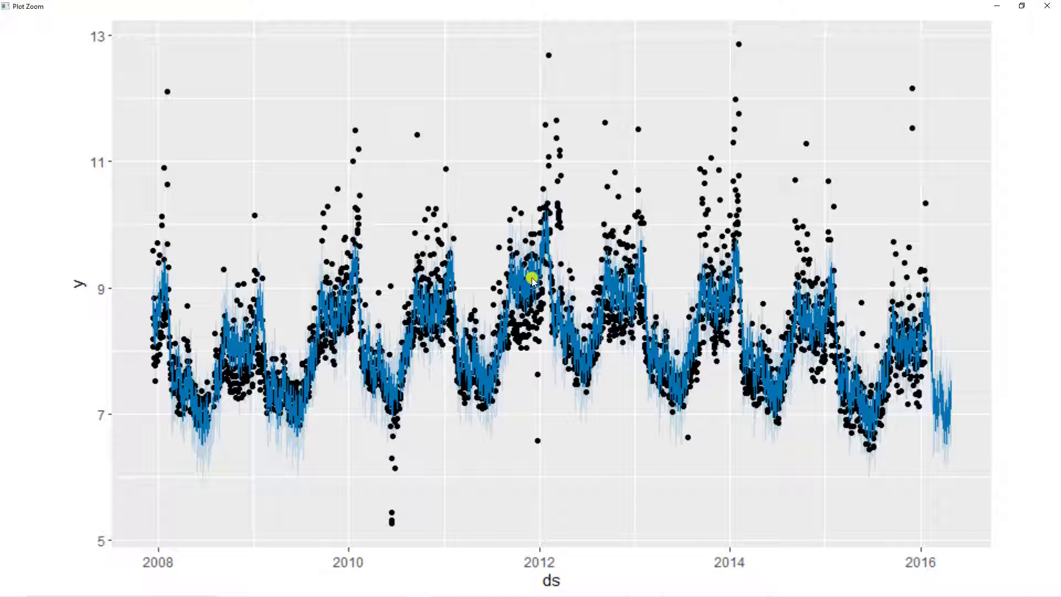
mouse_move(523, 266)
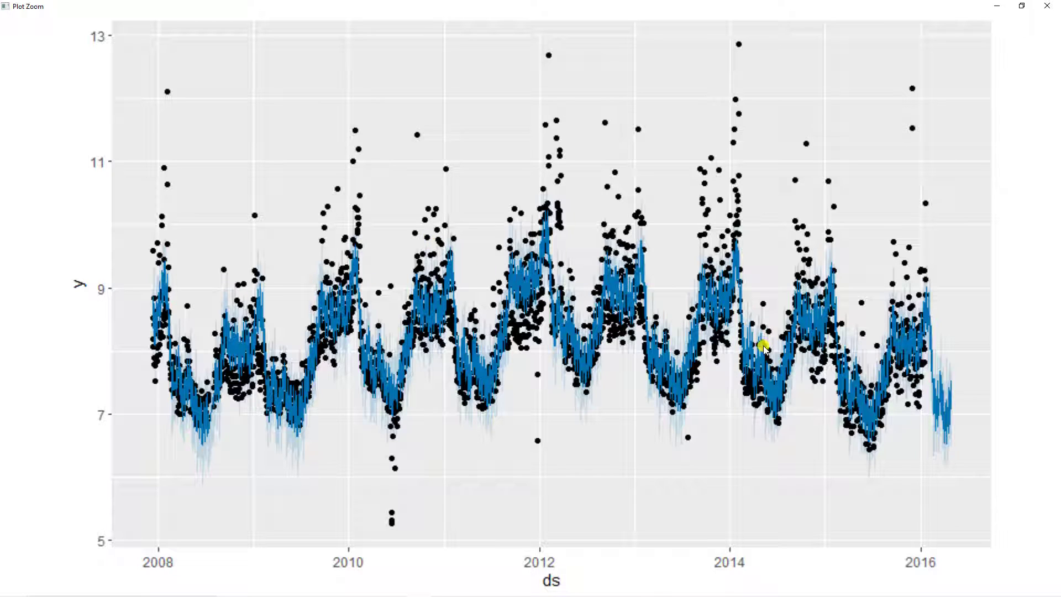
mouse_move(641, 343)
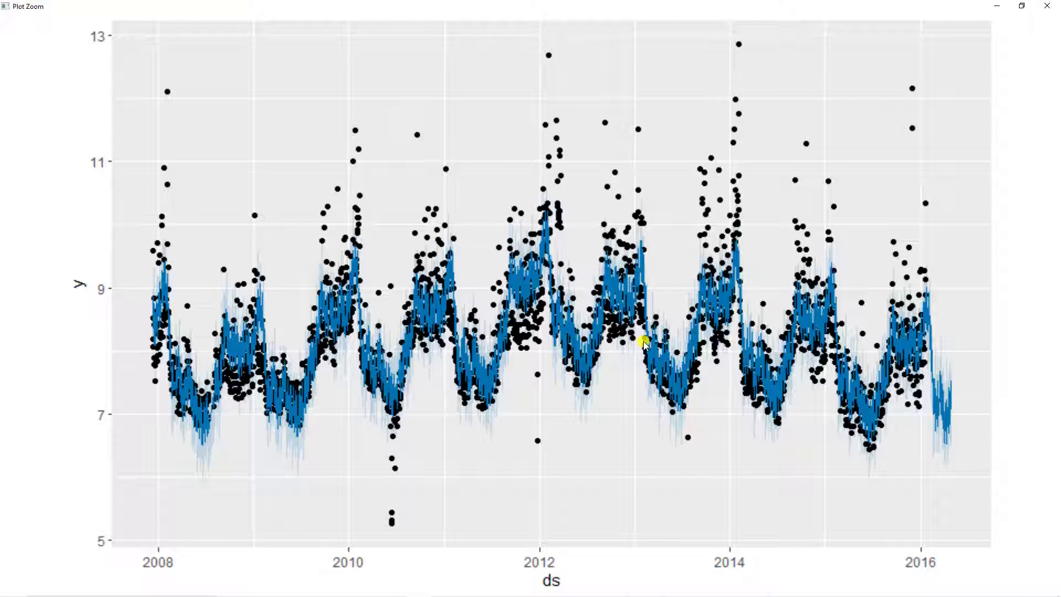
mouse_move(621, 206)
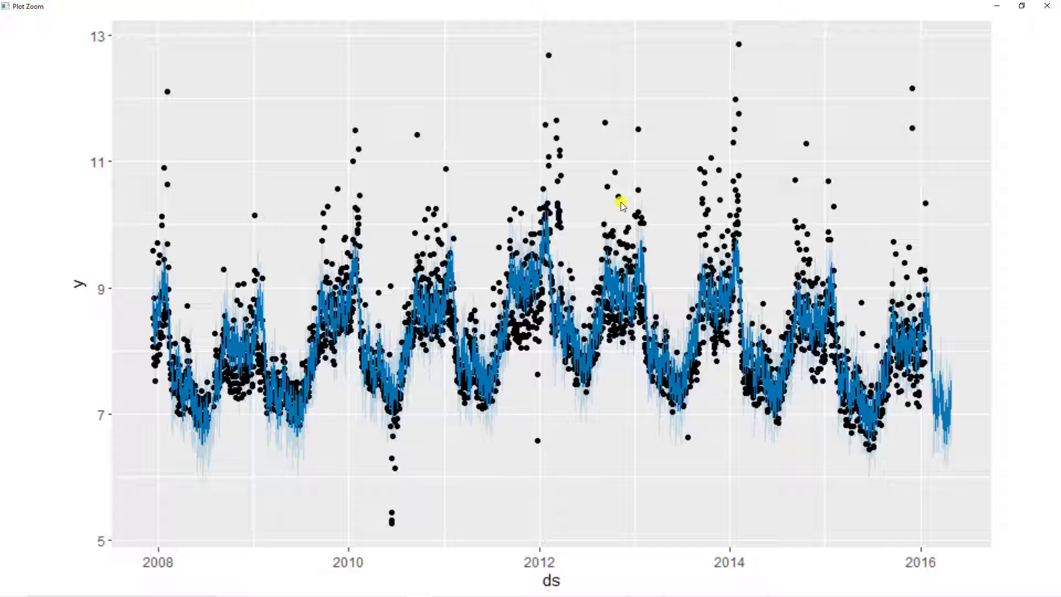
mouse_move(471, 190)
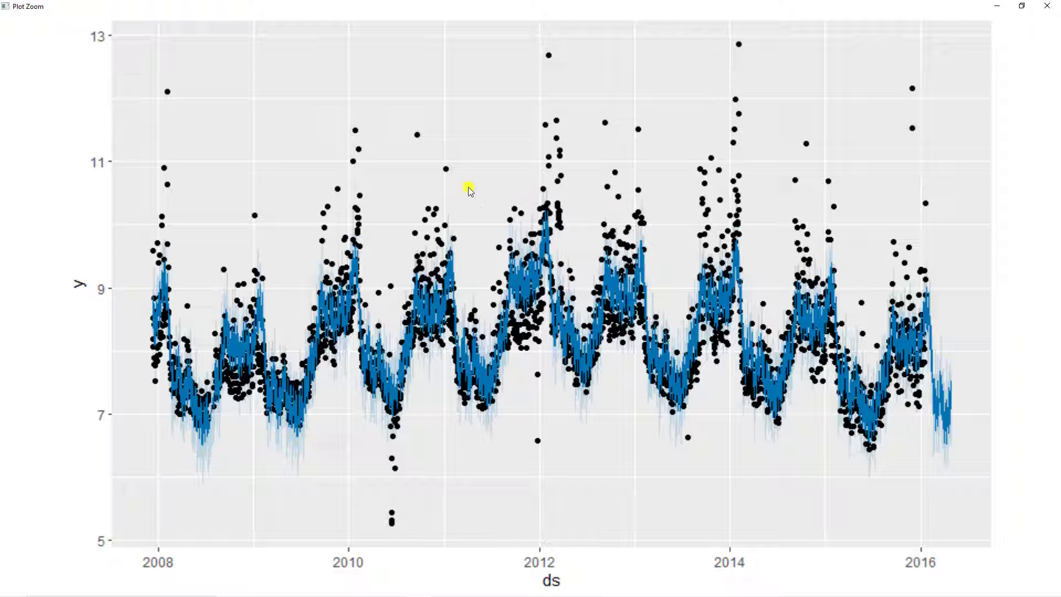